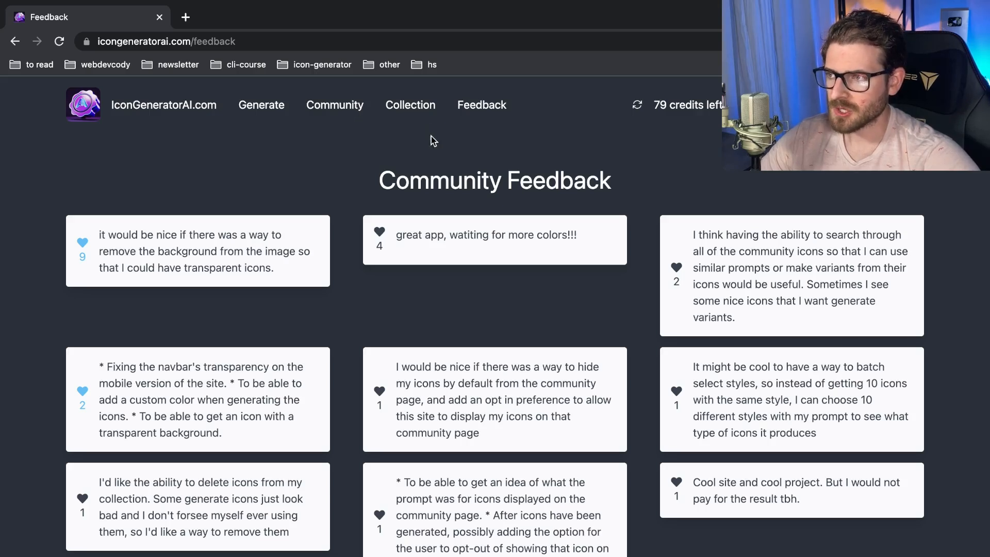
# Step: Review the npm run dev terminal output confirming the dev server is running
pyautogui.scroll(-3)
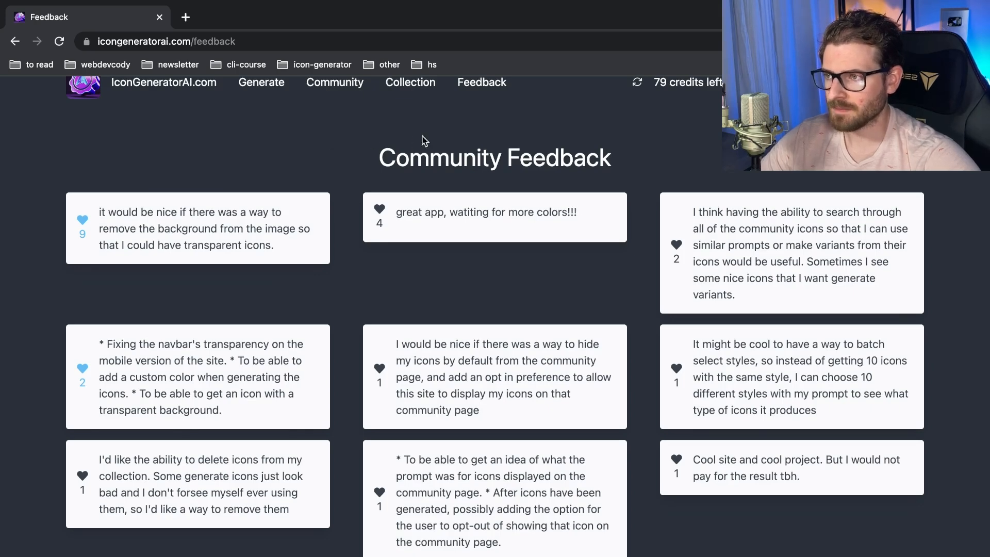
pyautogui.moveTo(369, 182)
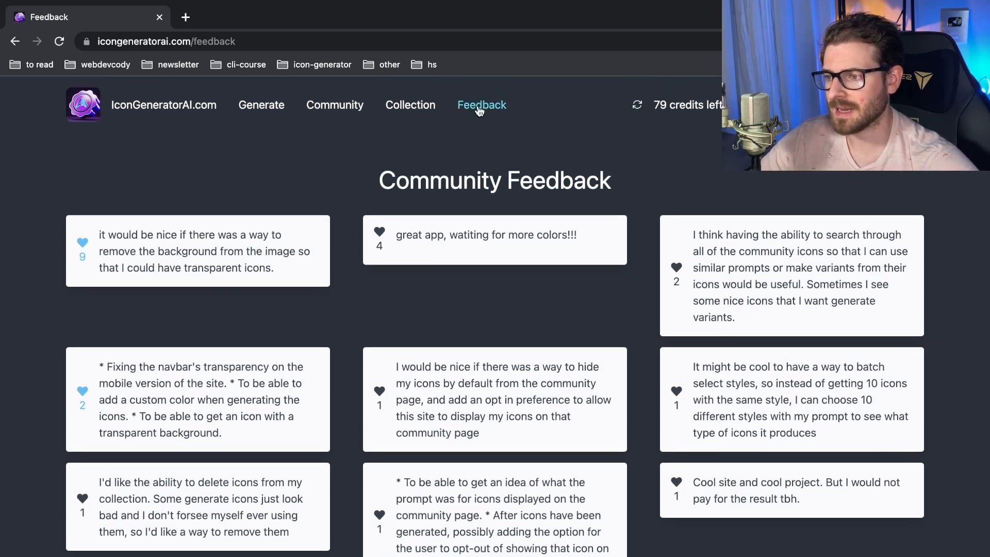
pyautogui.moveTo(712, 168)
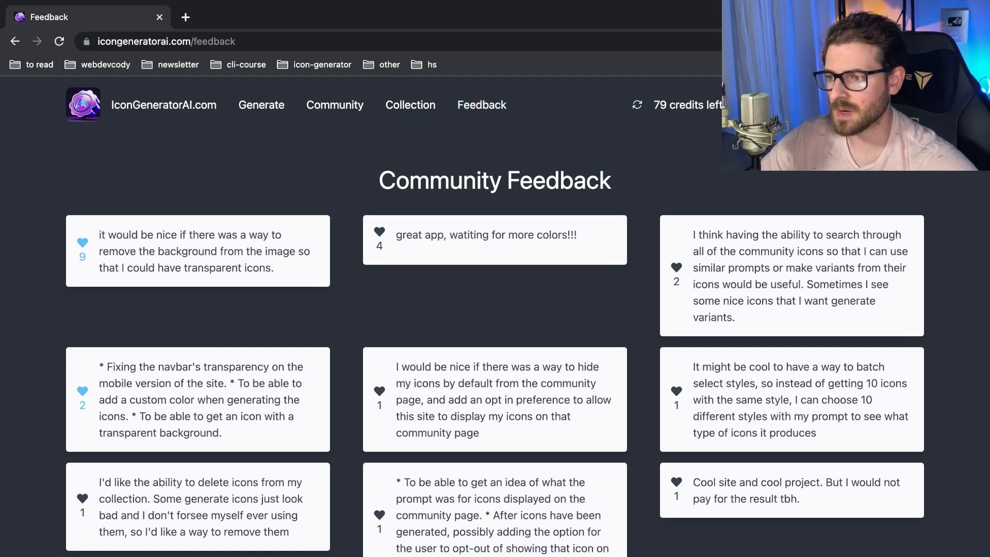
pyautogui.scroll(-3)
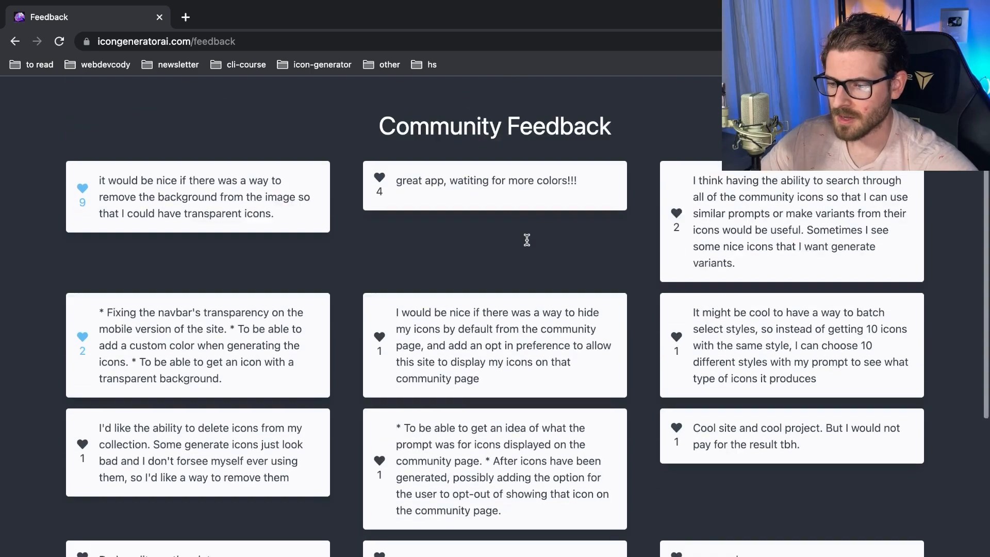
pyautogui.scroll(-3)
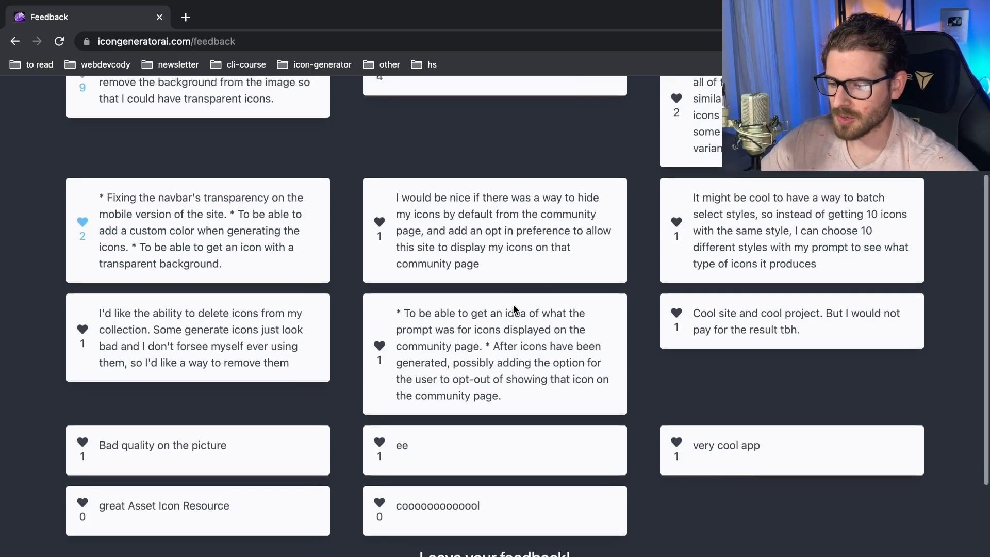
pyautogui.scroll(-3)
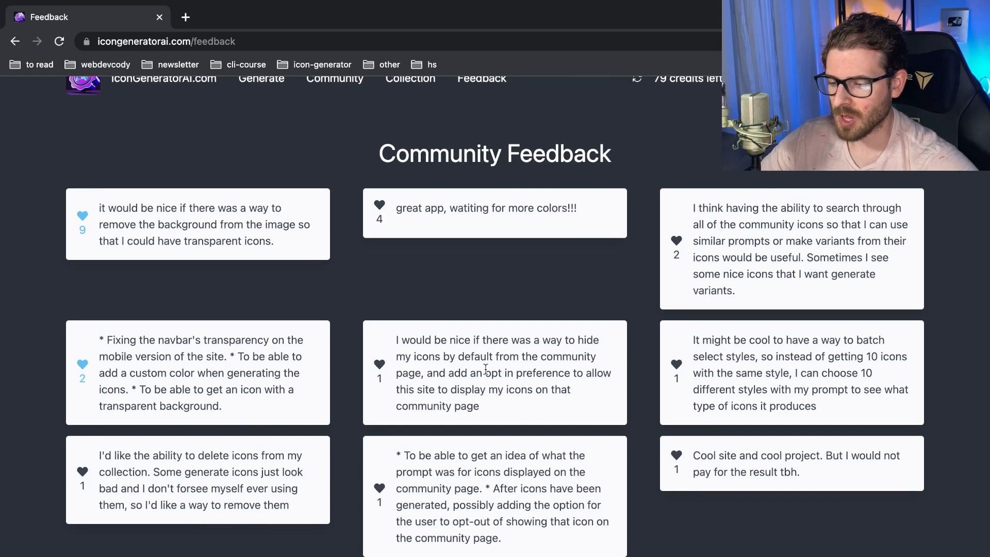
pyautogui.scroll(-3)
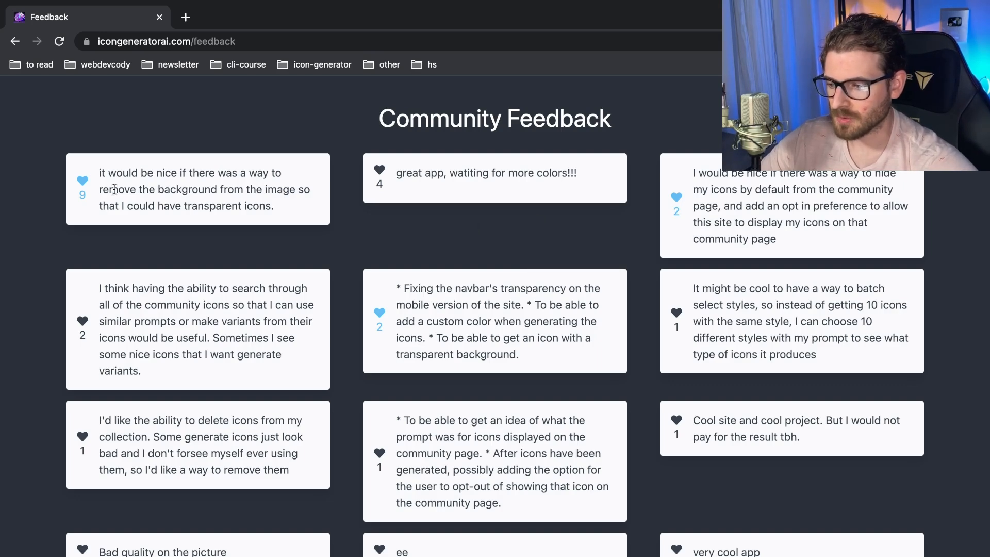
pyautogui.moveTo(677, 198)
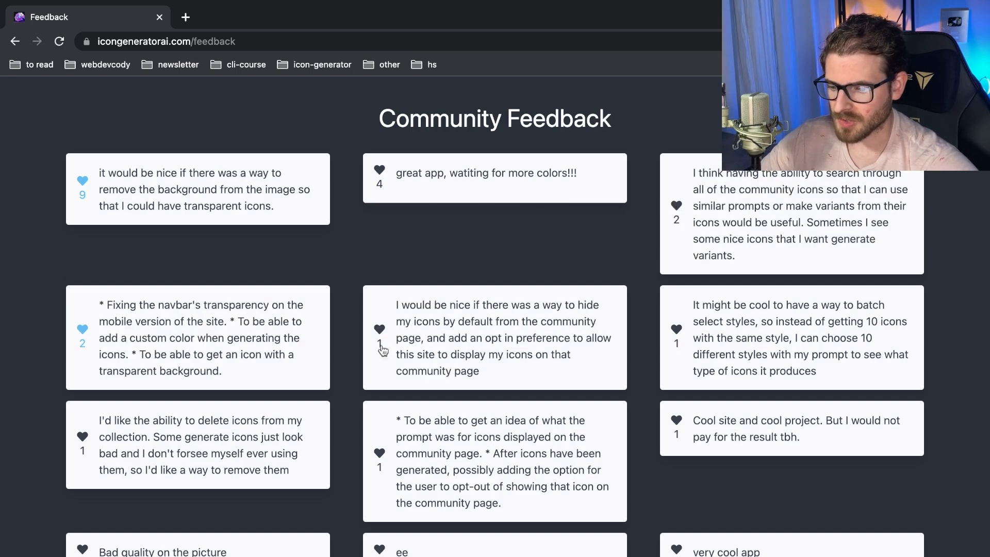
pyautogui.scroll(-3)
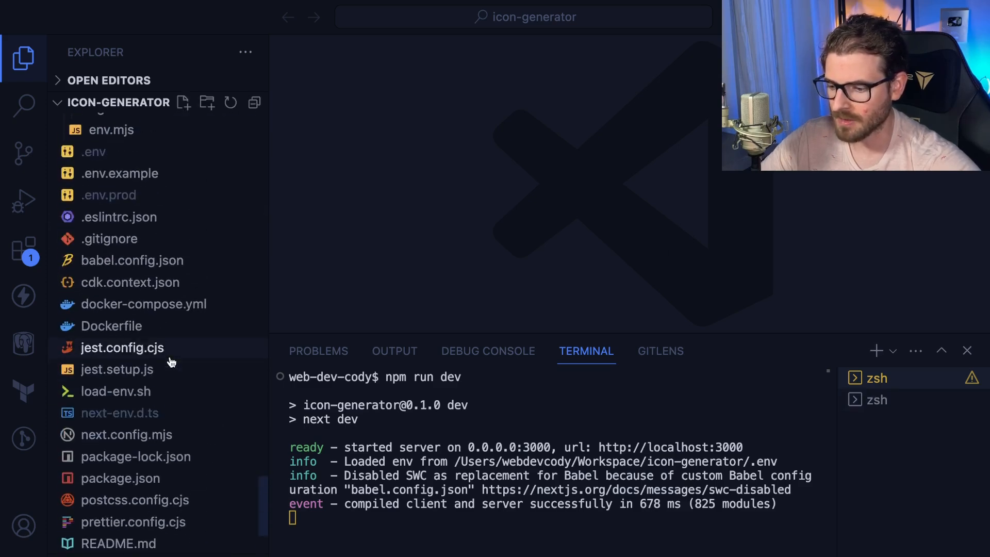
pyautogui.click(143, 303)
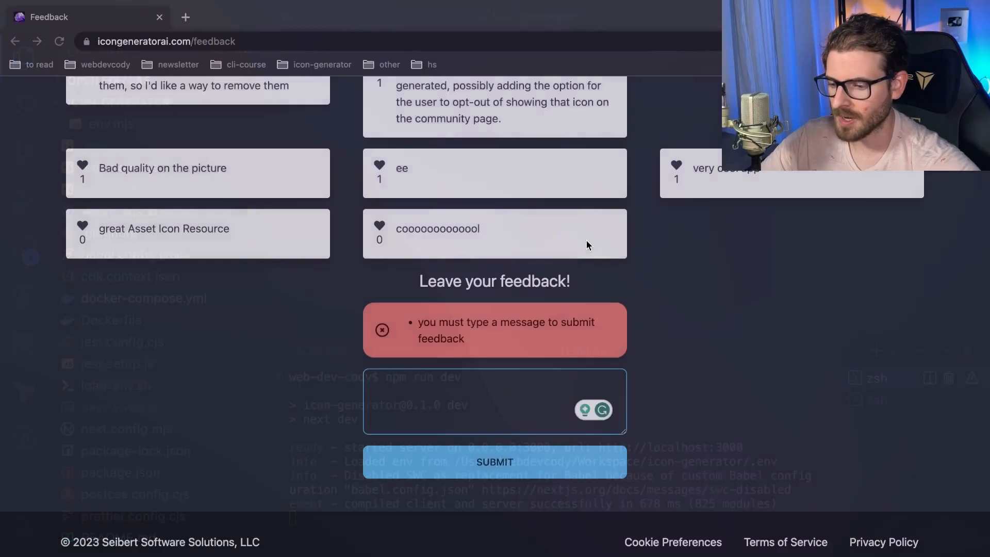
# Step: Switch to Chrome and bring up the local site at localhost:3000
pyautogui.click(350, 18)
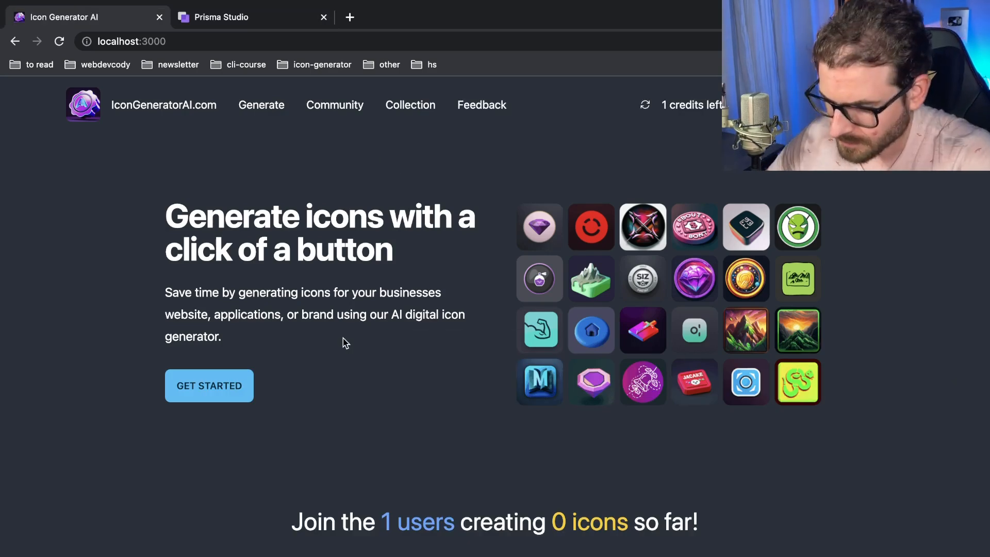
pyautogui.click(482, 105)
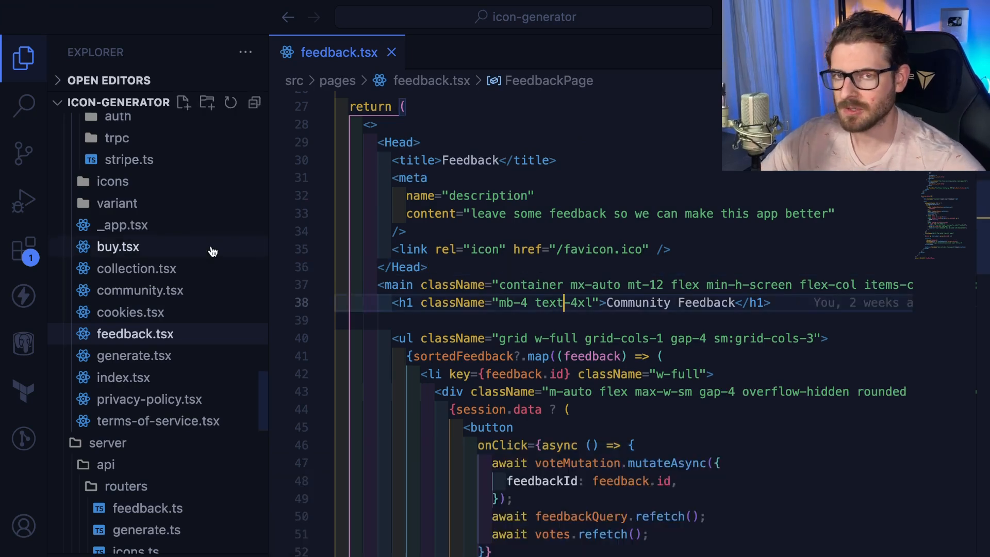
pyautogui.moveTo(375, 294)
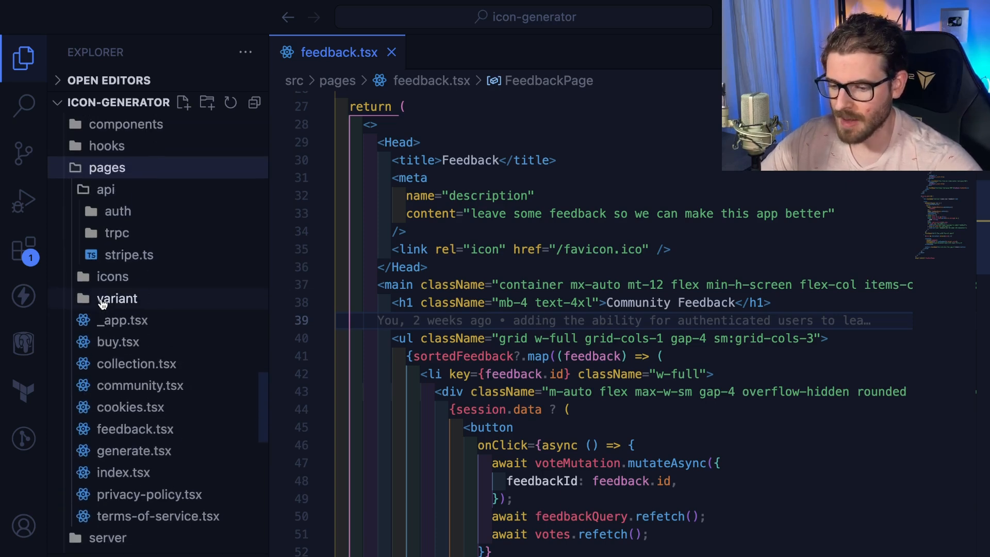
# Step: Scroll to the getAllFeedback query hook in feedback.tsx and look up 'routes/f' in Quick Open
pyautogui.scroll(-3)
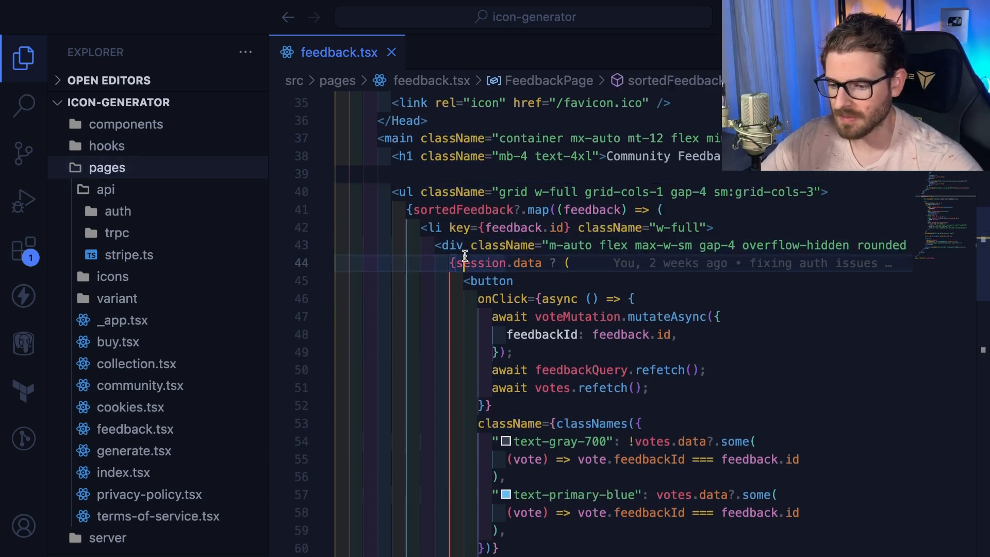
pyautogui.scroll(-3)
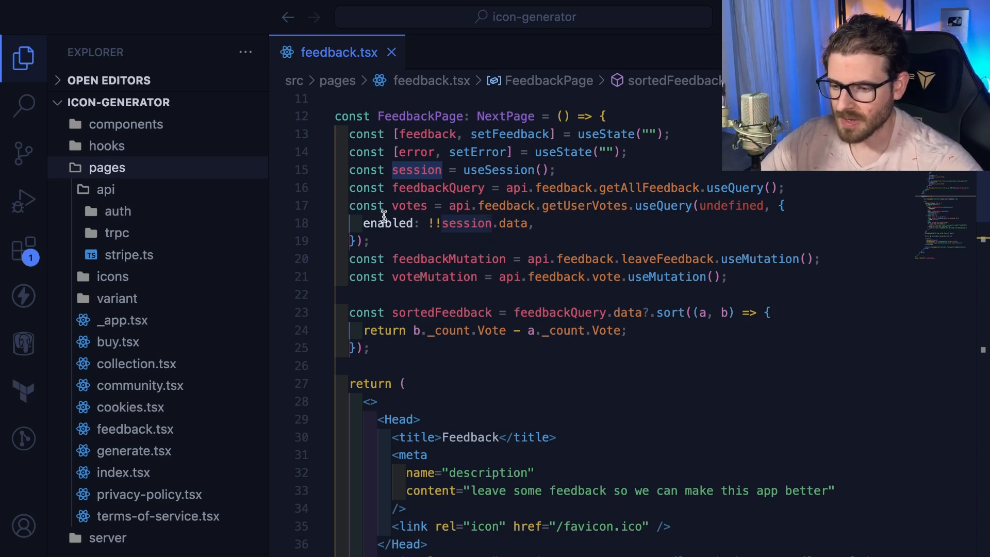
pyautogui.moveTo(463, 102)
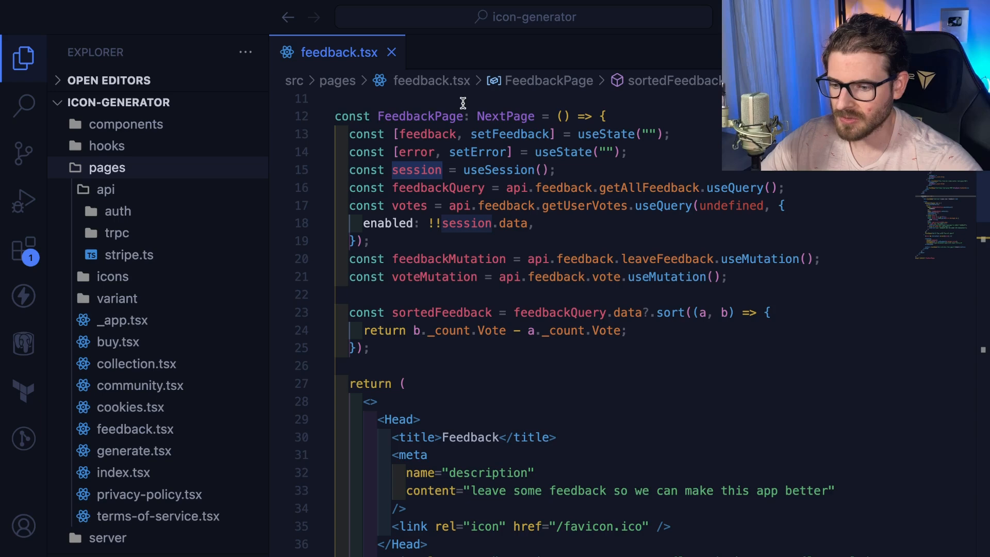
pyautogui.click(556, 169)
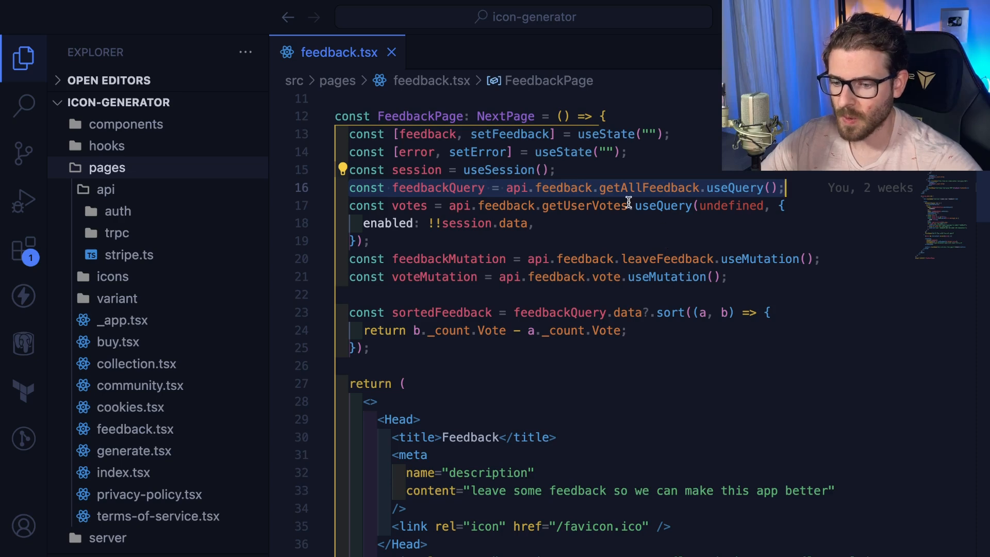
pyautogui.doubleClick(647, 187)
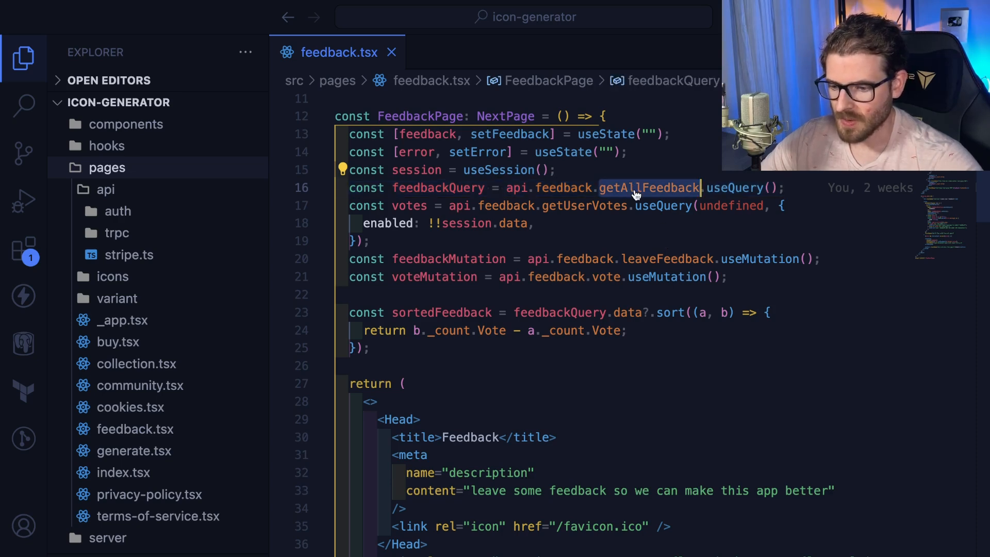
pyautogui.write('routes/f')
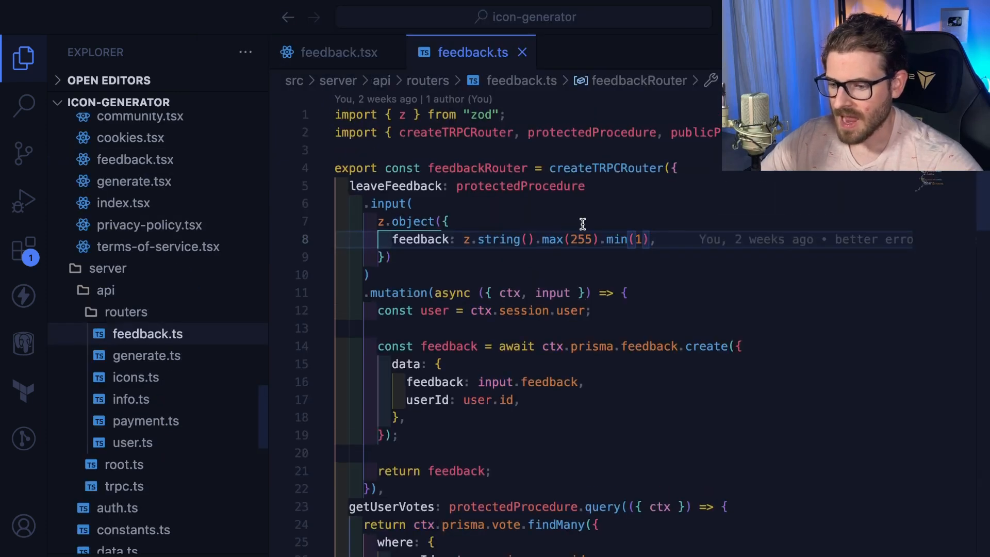
# Step: Scroll through the feedback.ts router procedures and flip back to the feedback.tsx page
pyautogui.scroll(-3)
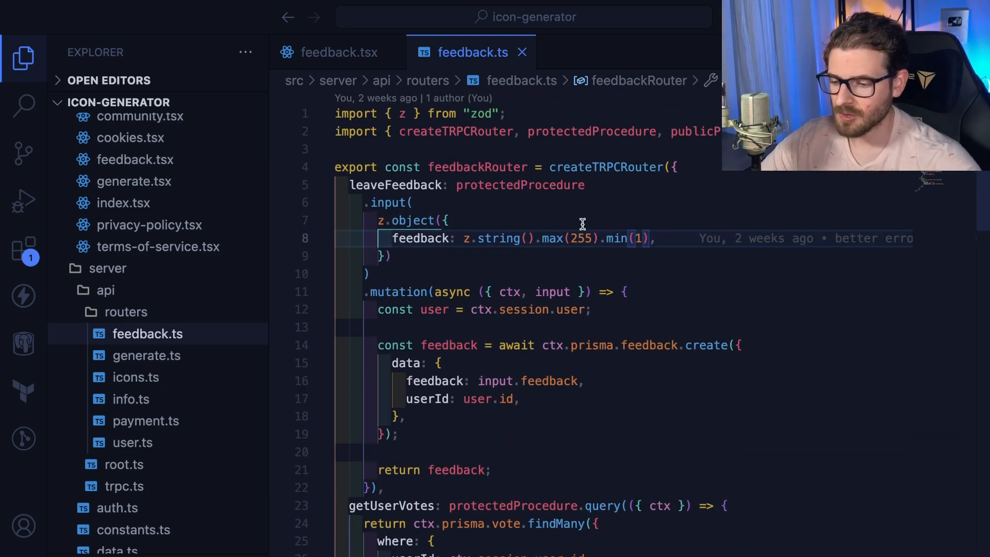
pyautogui.scroll(-3)
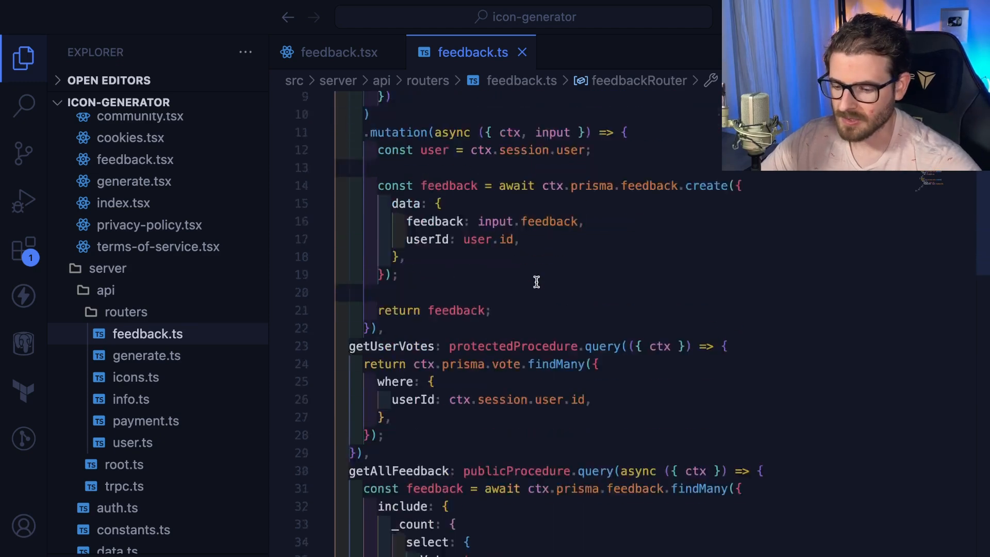
pyautogui.click(338, 51)
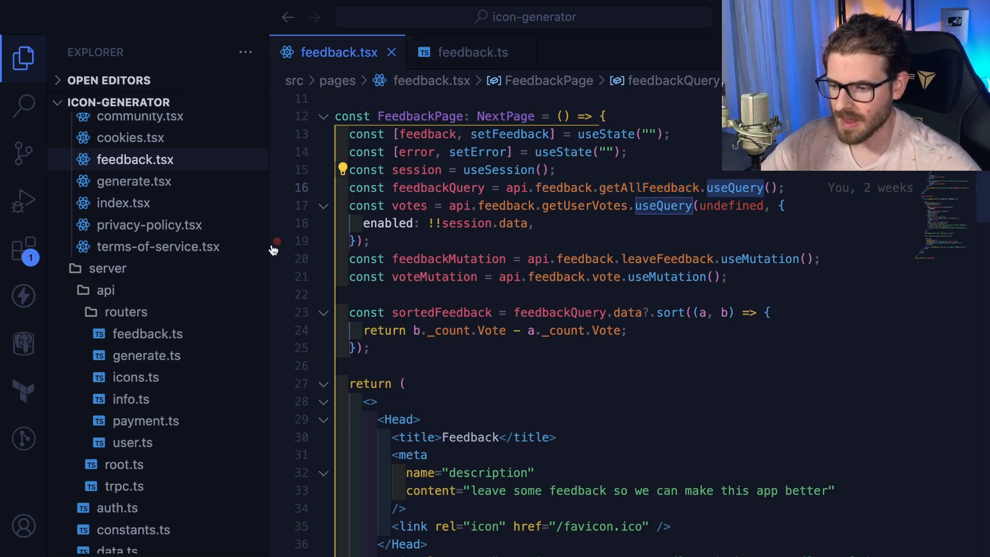
pyautogui.click(470, 52)
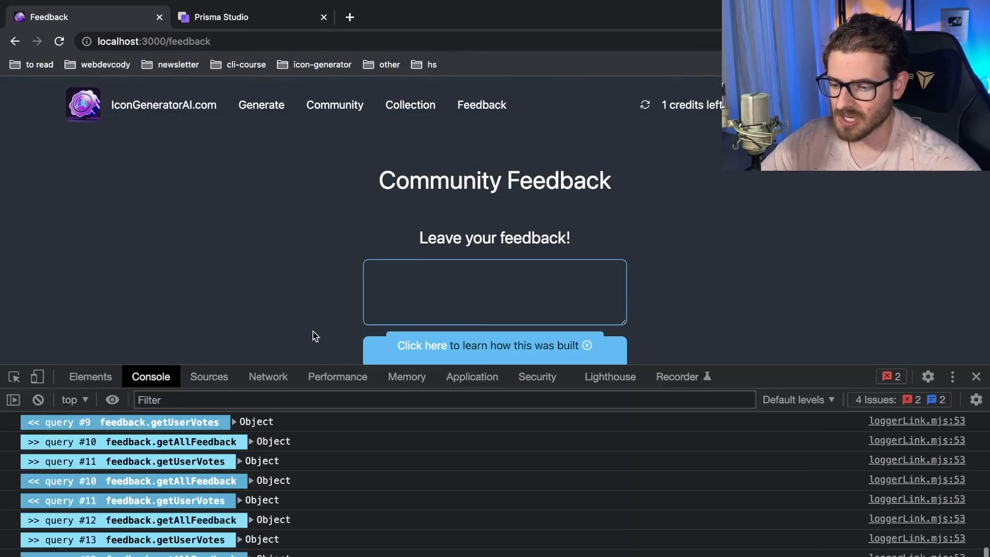
# Step: Inspect the tRPC query logs in the DevTools console on localhost:3000/feedback
pyautogui.click(268, 376)
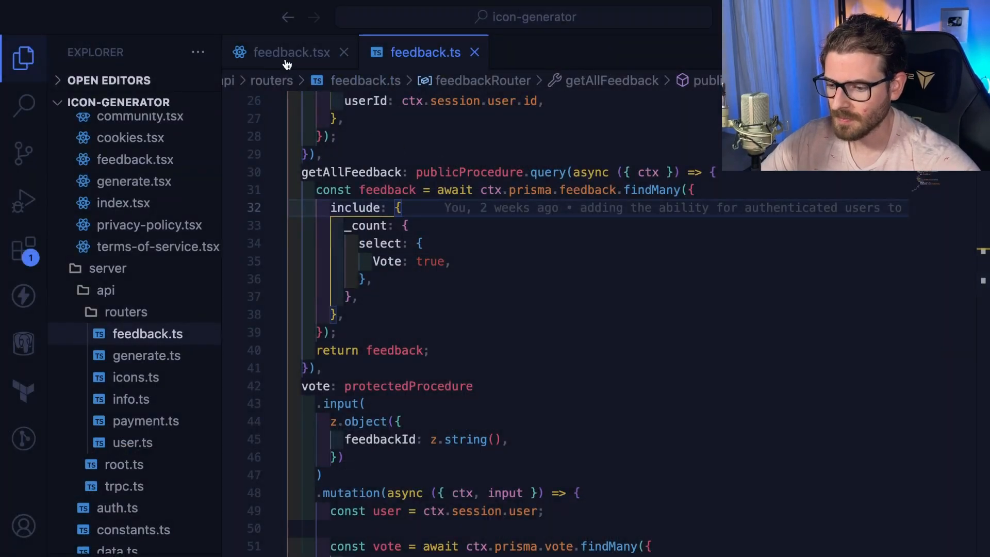
pyautogui.moveTo(291, 51)
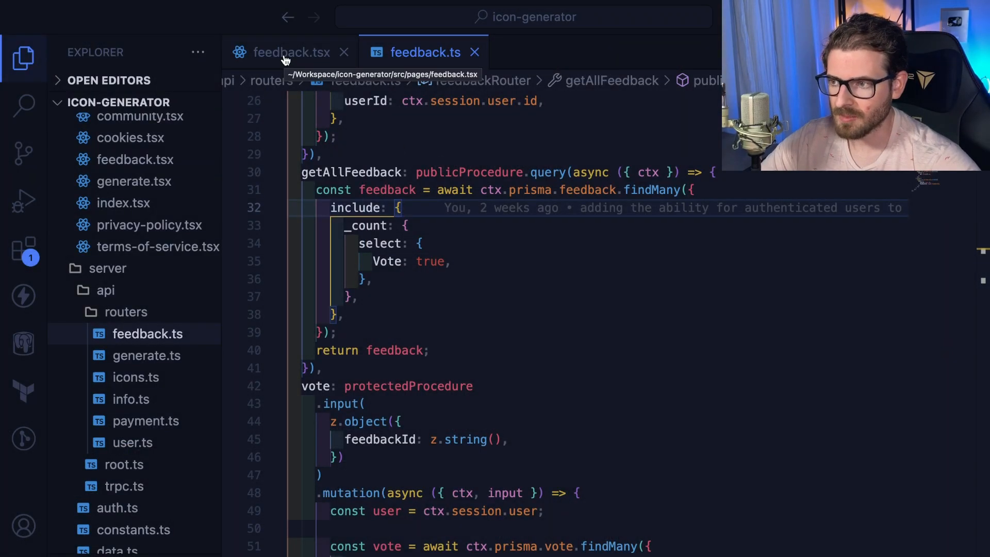
# Step: Scroll feedback.tsx to the onSubmit handler calling feedbackMutation.mutateAsync and feedbackQuery.refetch
pyautogui.click(291, 51)
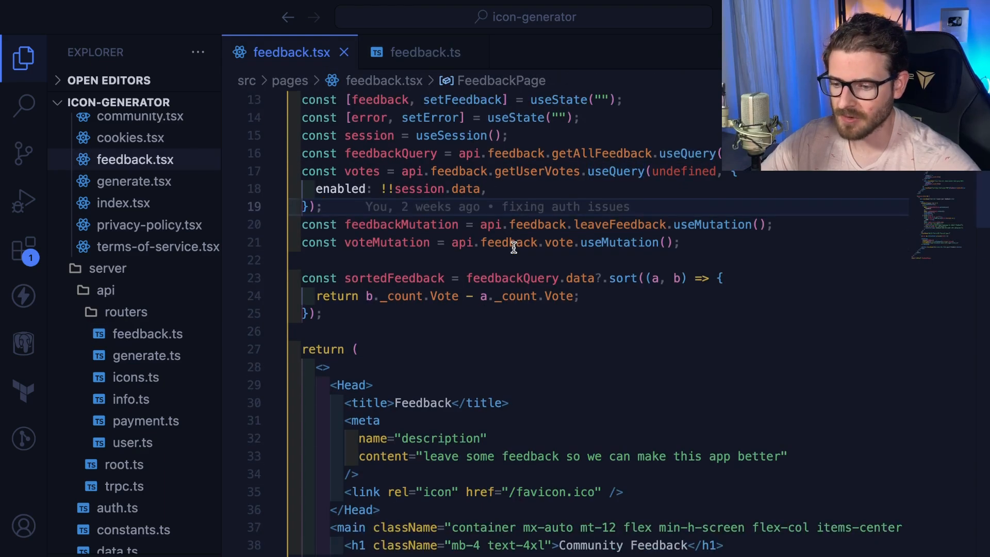
pyautogui.scroll(-3)
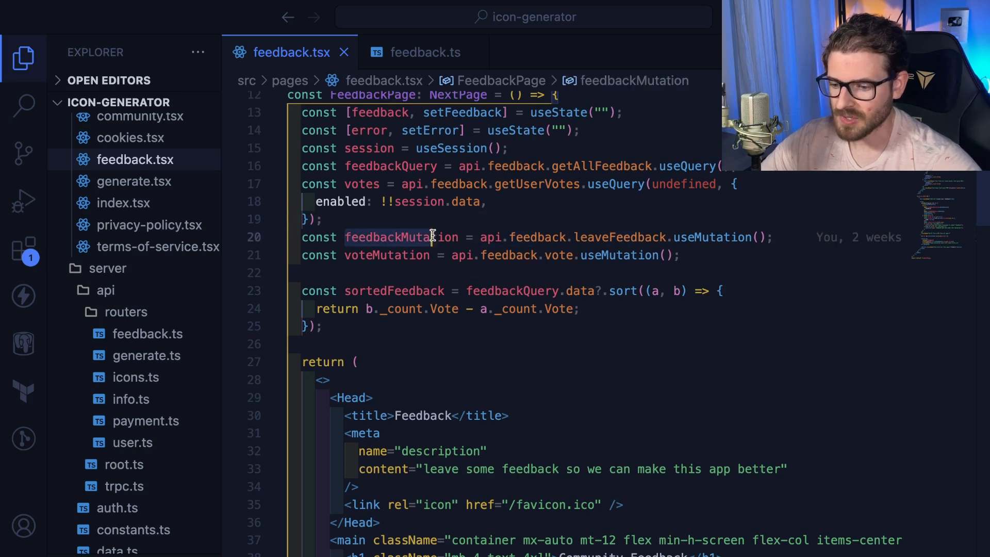
pyautogui.scroll(-3)
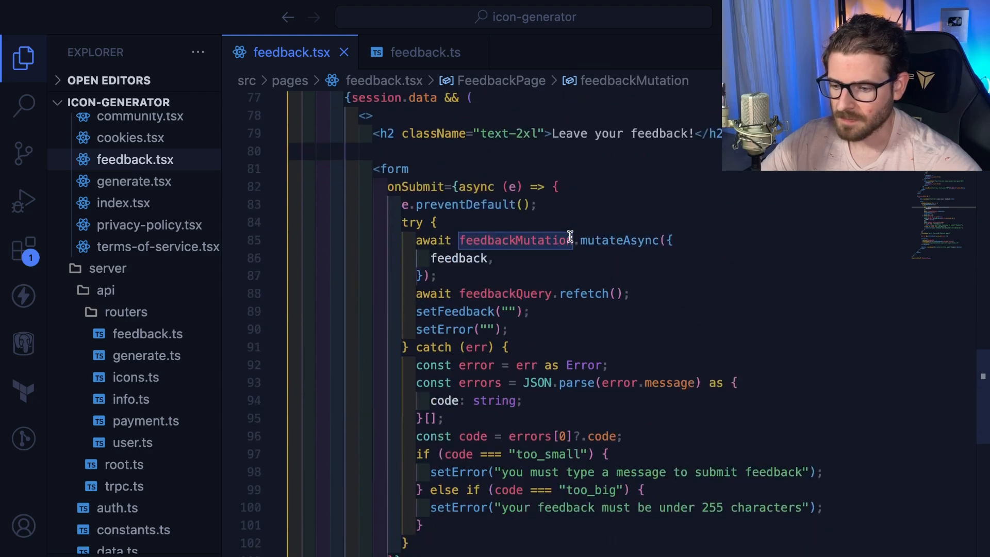
pyautogui.scroll(-3)
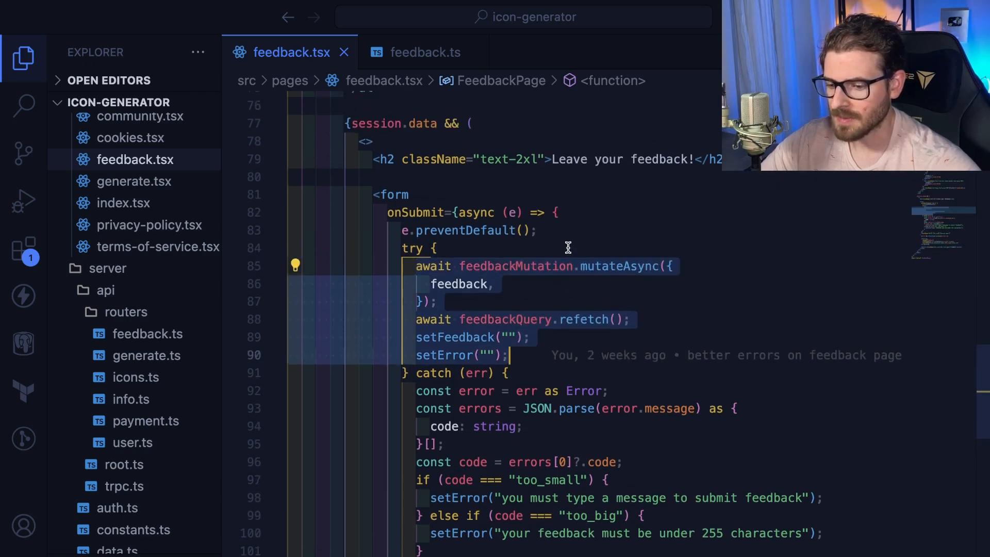
pyautogui.moveTo(570, 274)
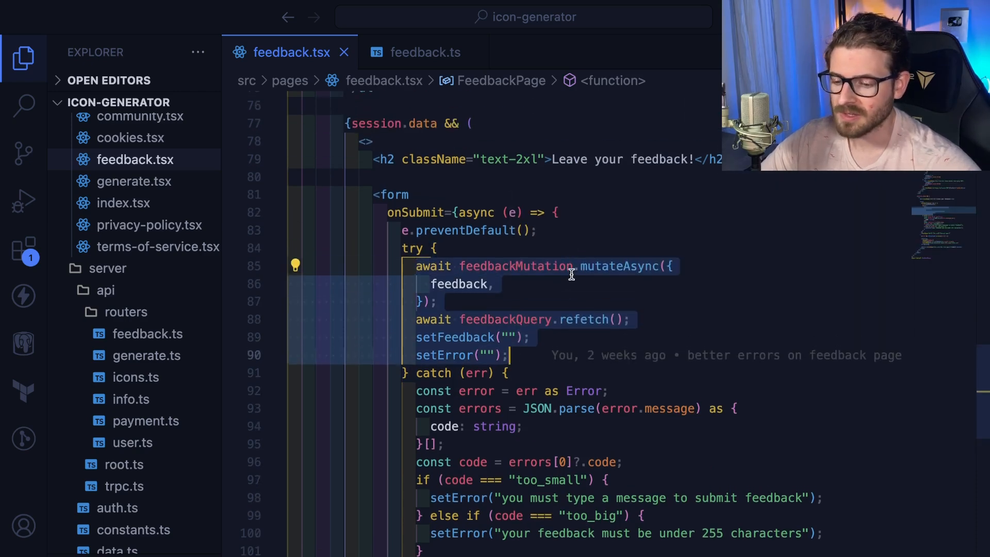
pyautogui.moveTo(517, 267)
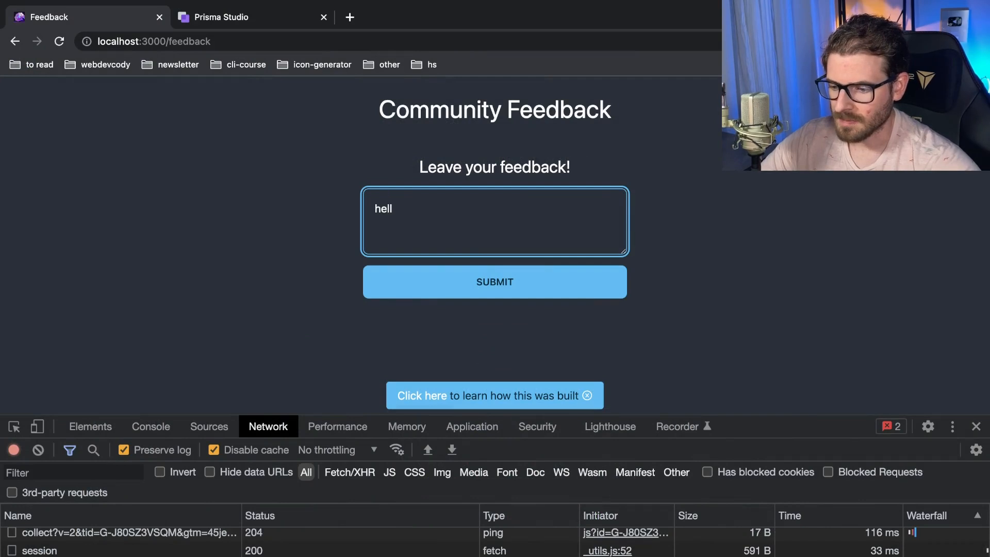
# Step: Show the leaveFeedback protectedProcedure in feedback.ts with its zod 1–255 input and prisma create
pyautogui.click(494, 282)
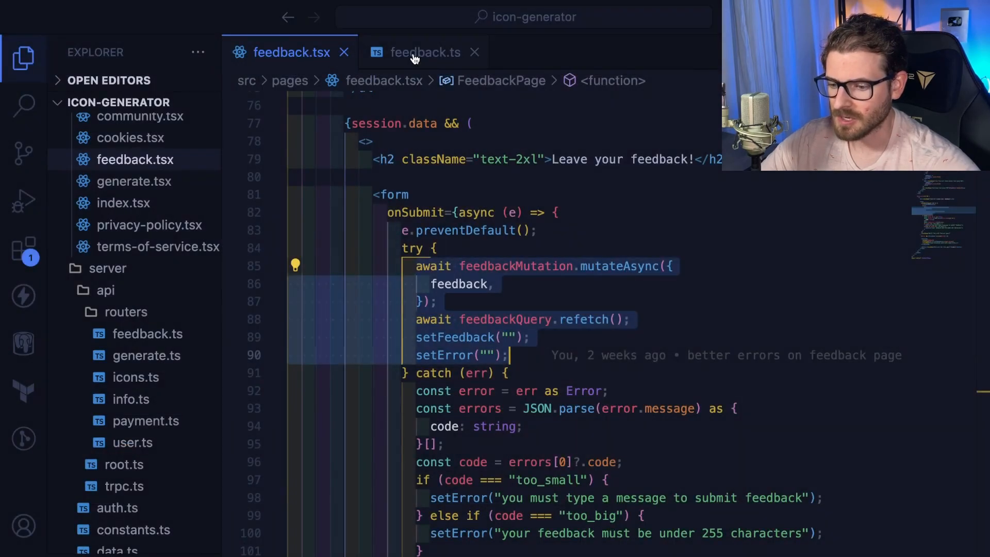
pyautogui.click(424, 52)
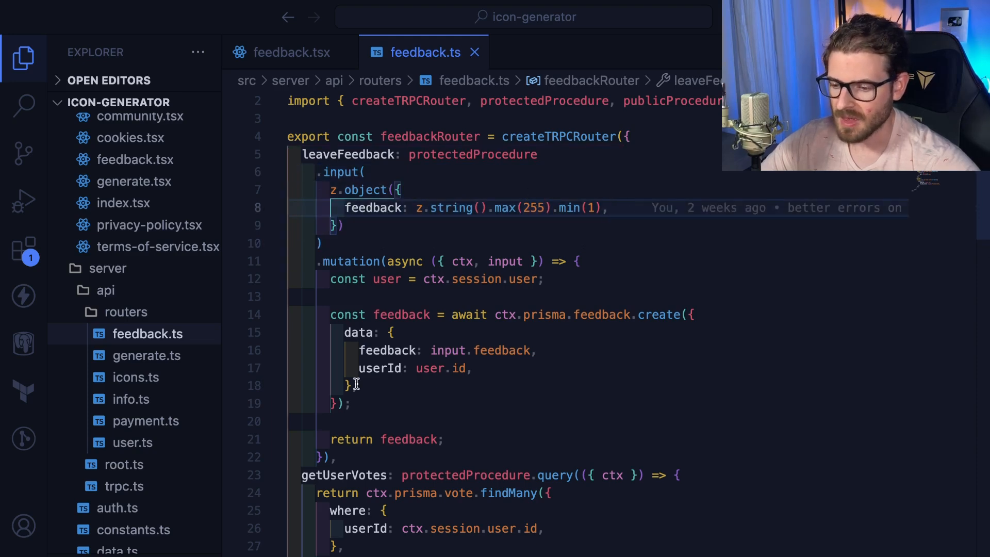
pyautogui.scroll(-3)
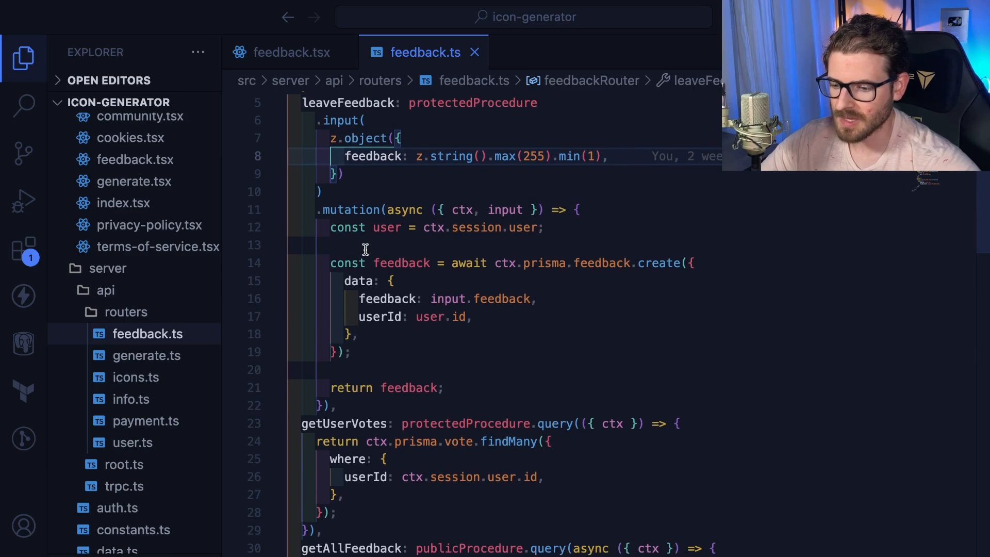
pyautogui.moveTo(474, 227)
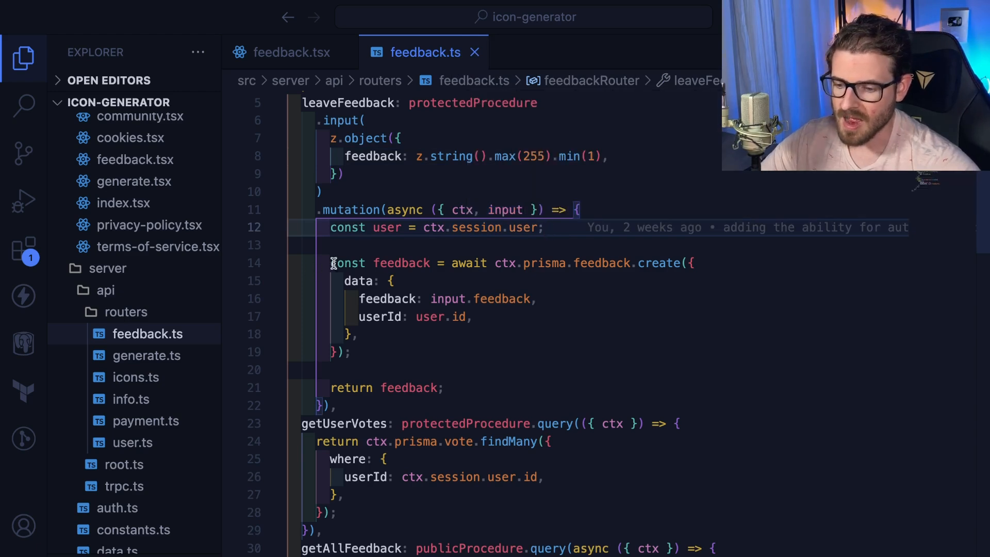
pyautogui.moveTo(371, 344)
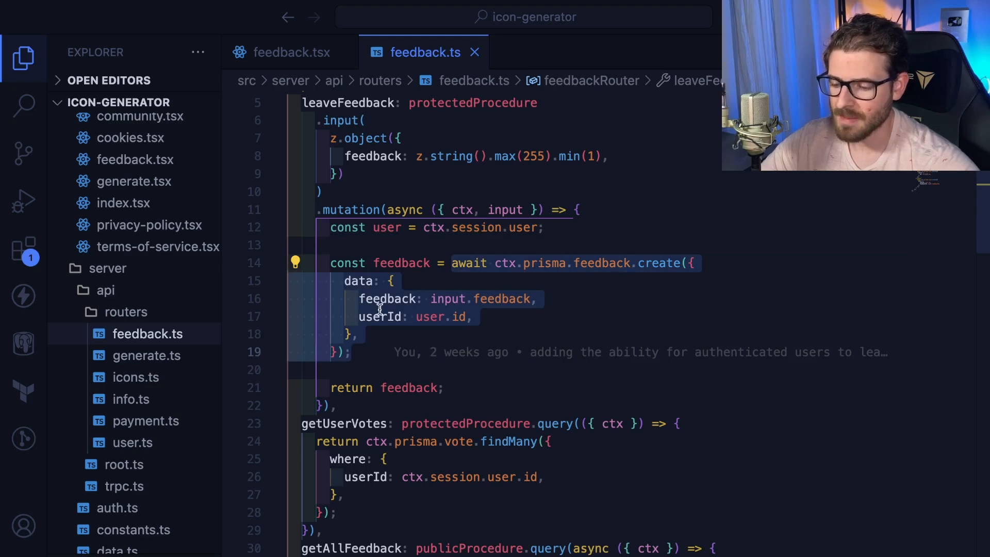
pyautogui.moveTo(396, 356)
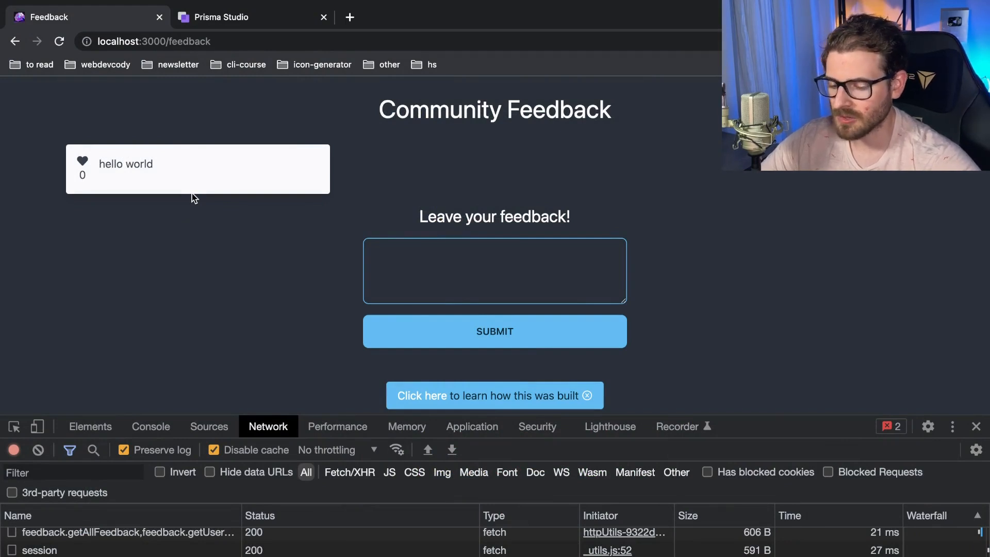
pyautogui.moveTo(266, 259)
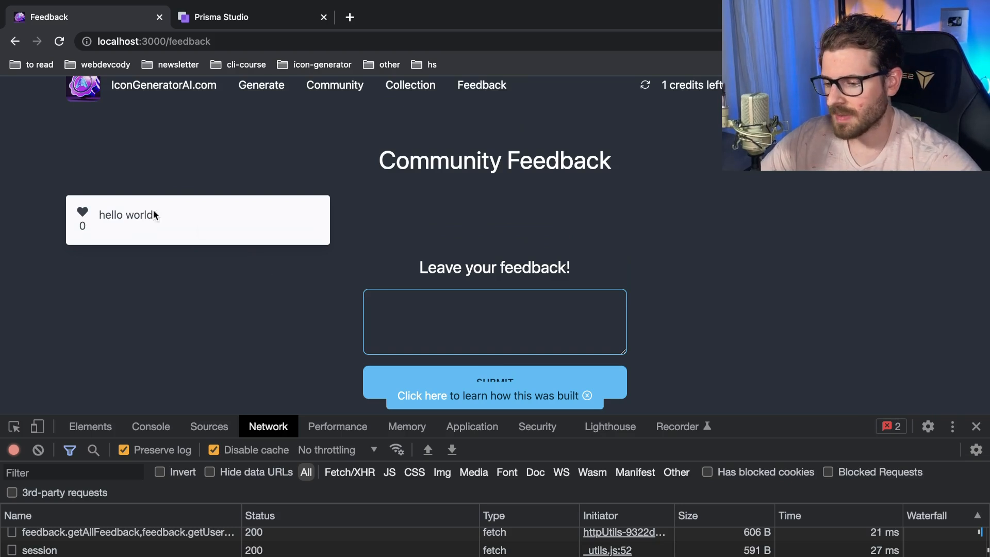
pyautogui.moveTo(82, 214)
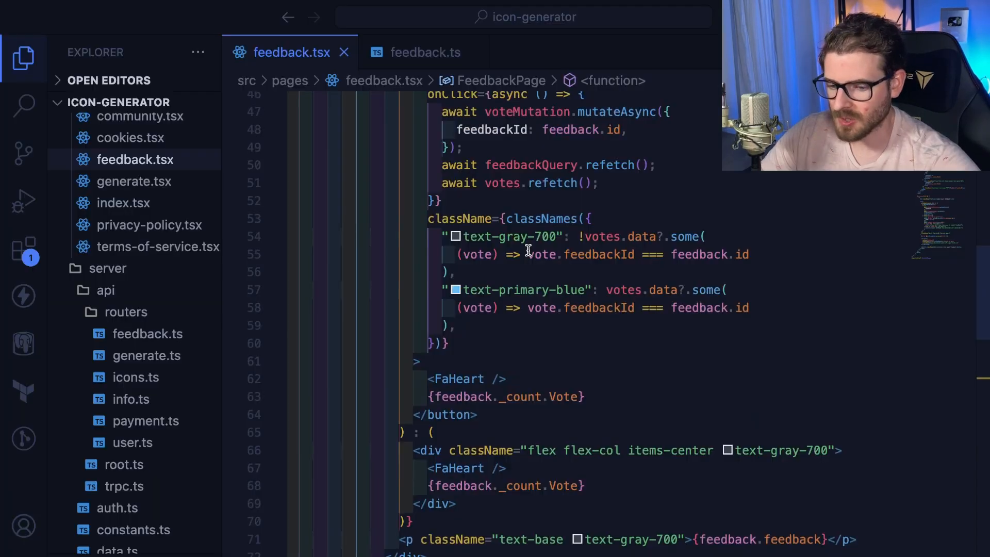
# Step: Scroll to the heart button's onClick and classNames using votes.data?.some
pyautogui.scroll(3)
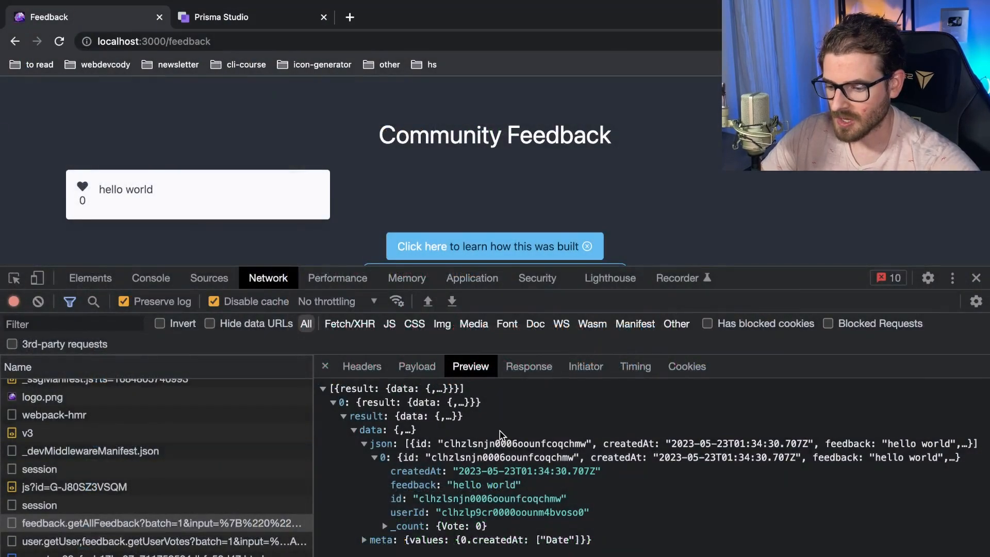
# Step: Filter Network requests to getUserVotes and preview its empty-array response
pyautogui.write('getUserVotes')
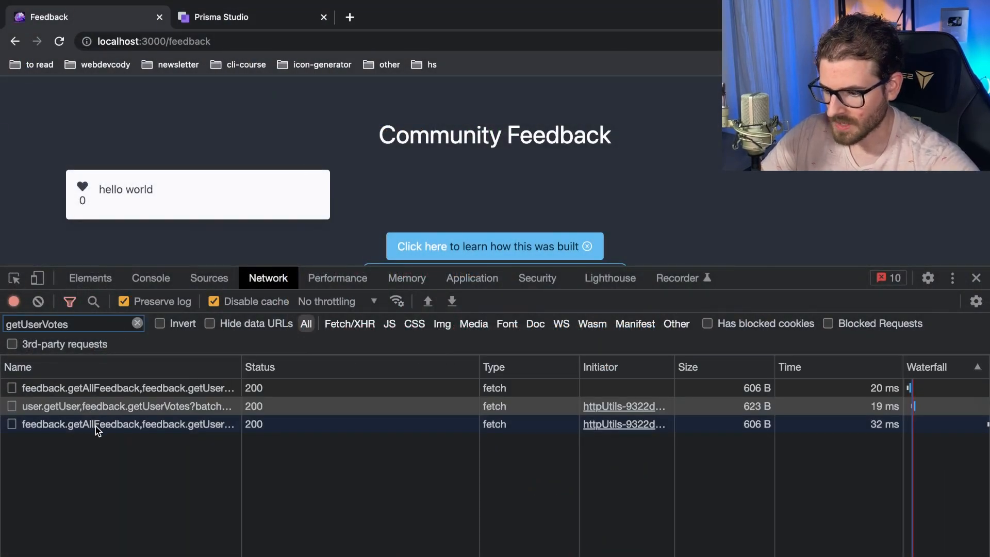
pyautogui.click(126, 407)
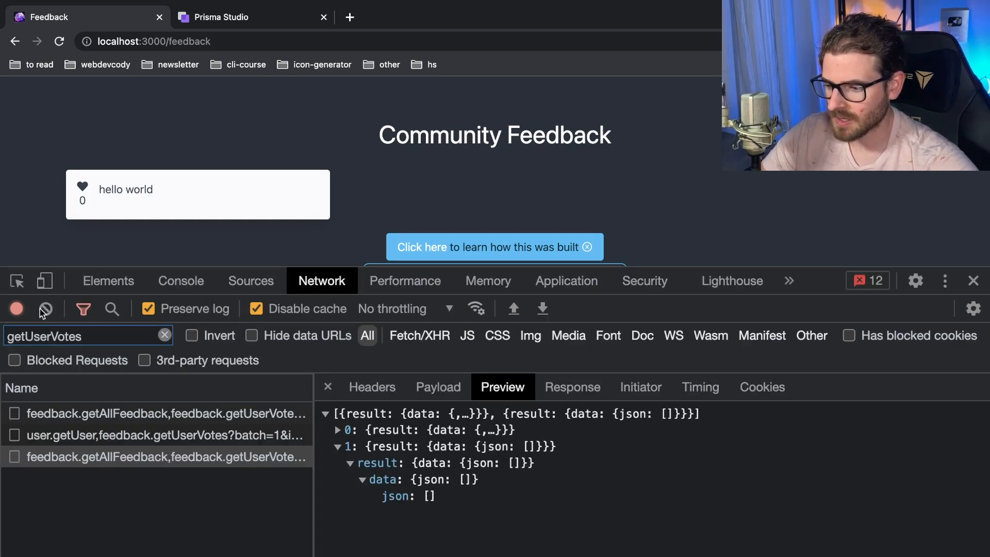
pyautogui.click(81, 187)
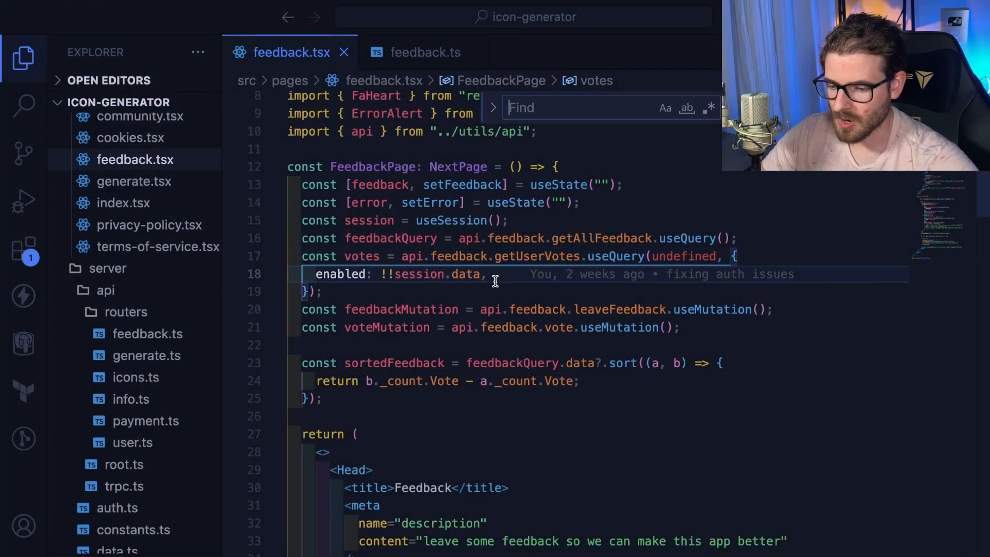
# Step: Find 'heart' in feedback.tsx, review the vote query and handler, and select voteMutation to search it
pyautogui.write('heart')
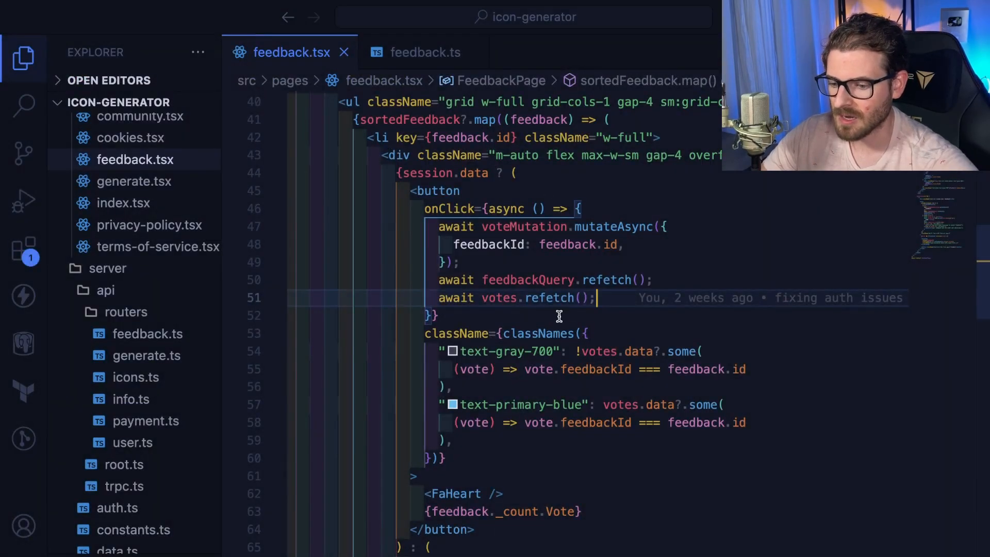
pyautogui.moveTo(466, 318)
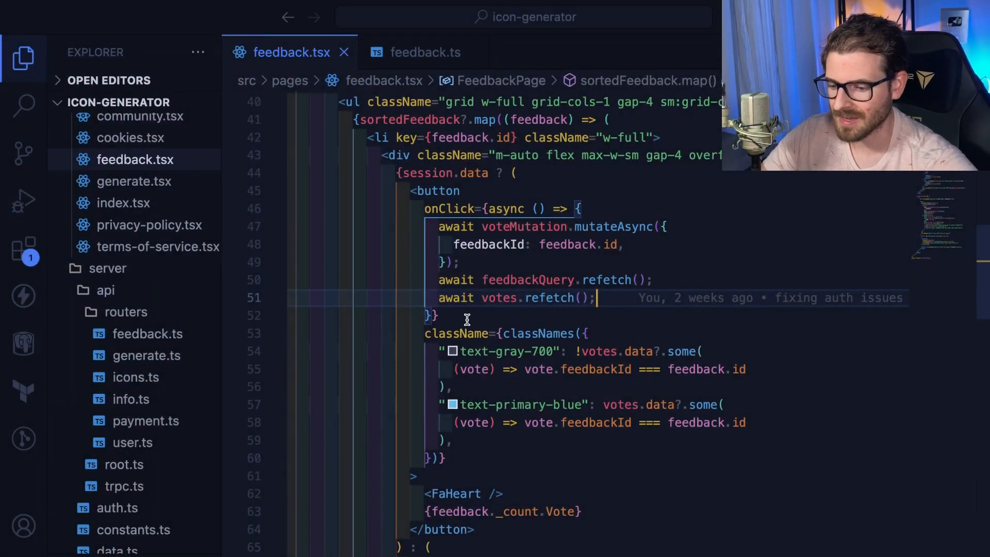
pyautogui.scroll(-3)
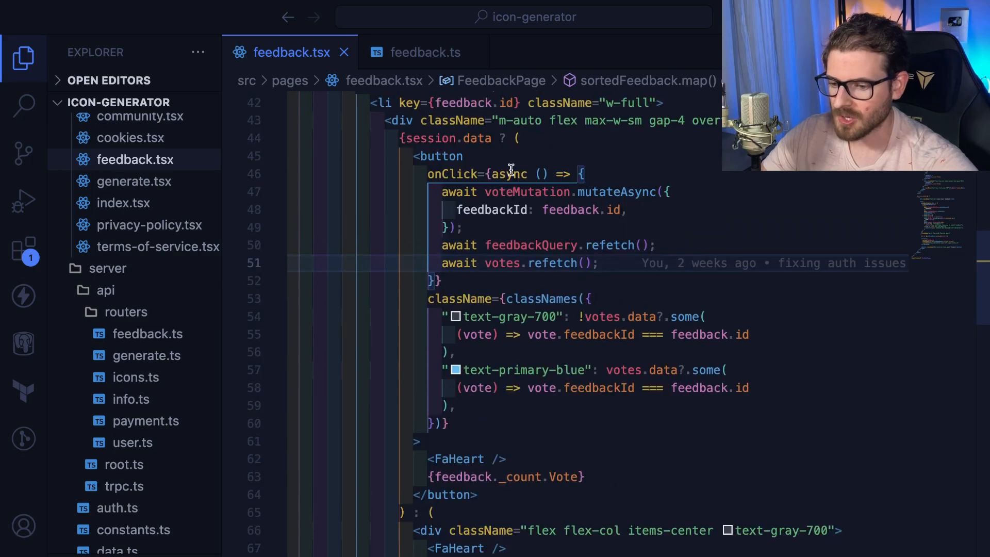
pyautogui.doubleClick(527, 192)
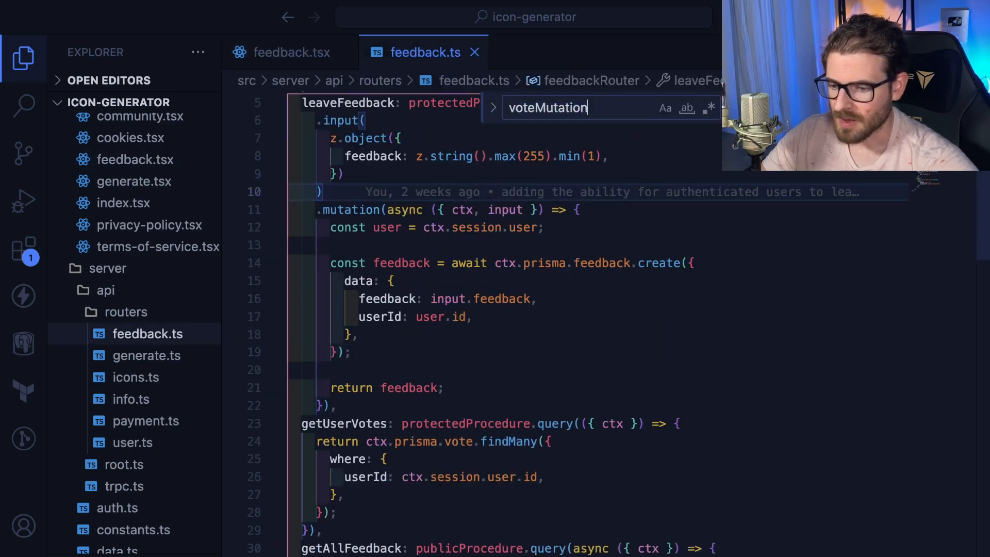
# Step: Scroll feedback.ts to the vote procedure with its findMany, delete and create calls
pyautogui.scroll(-3)
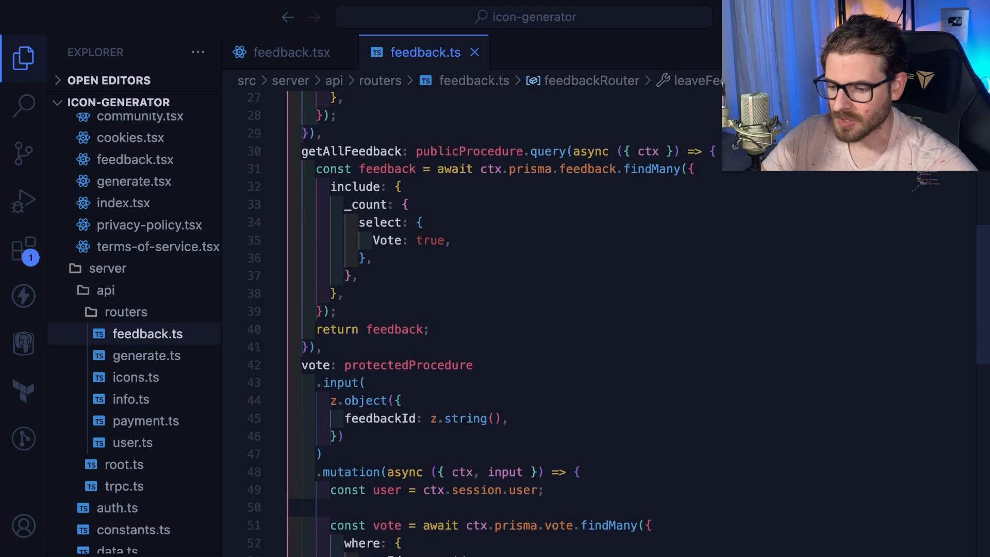
pyautogui.scroll(-3)
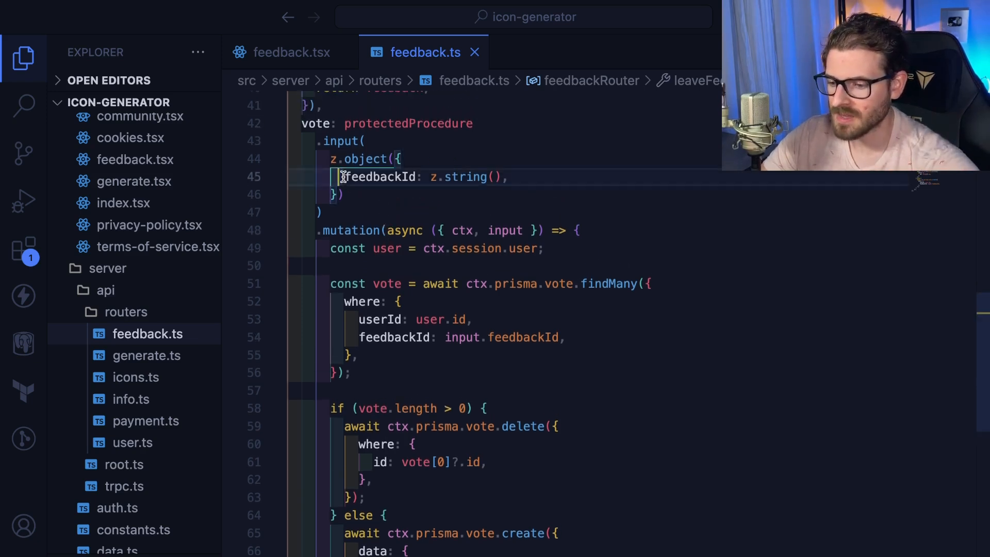
pyautogui.scroll(-3)
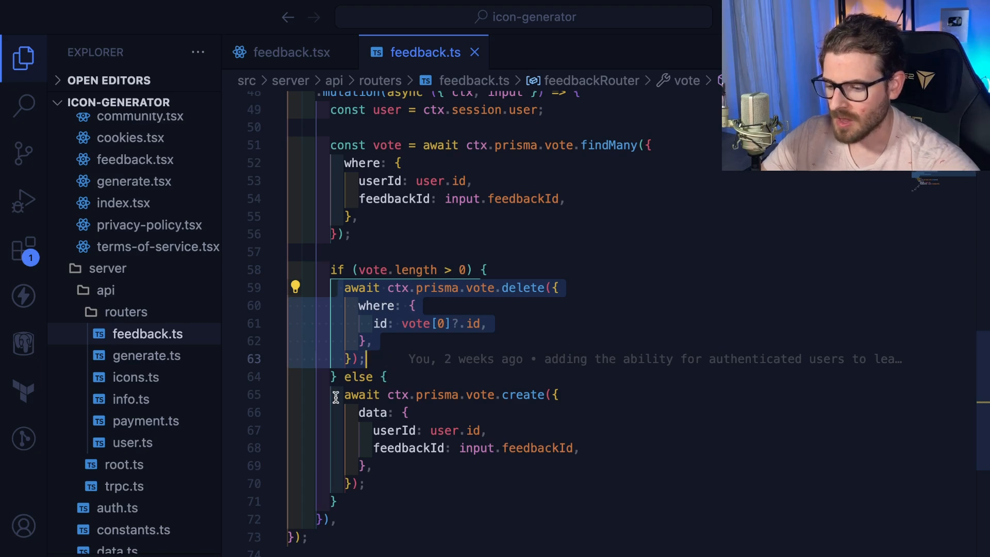
pyautogui.scroll(-3)
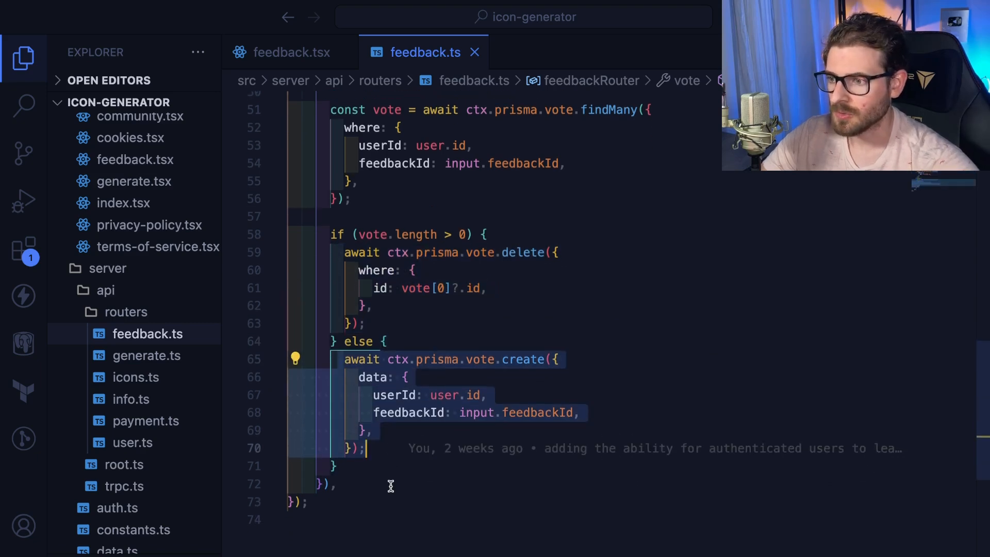
# Step: Locate schema.prisma via Quick Open, search 'feedback', and scroll to the Feedback and Vote models
pyautogui.write('prisma')
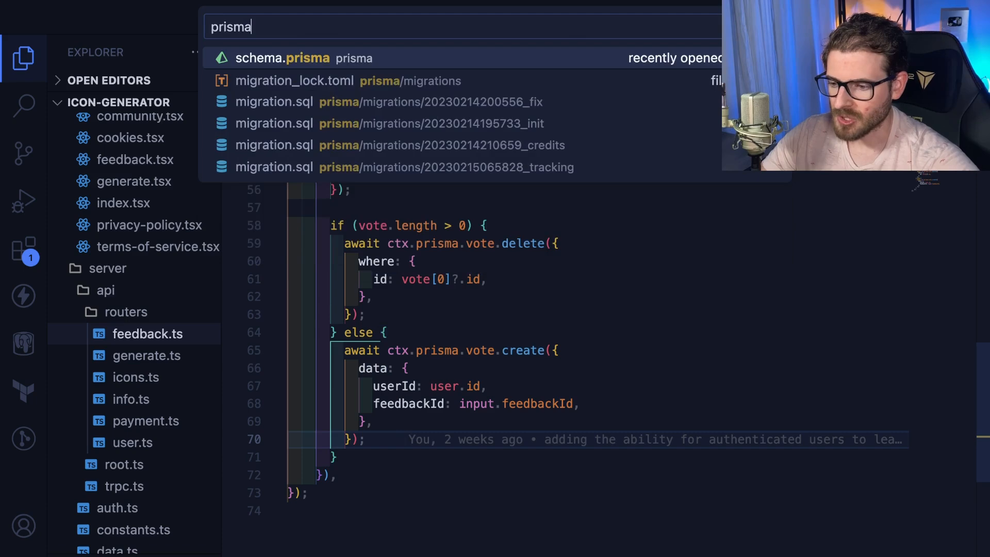
pyautogui.click(305, 57)
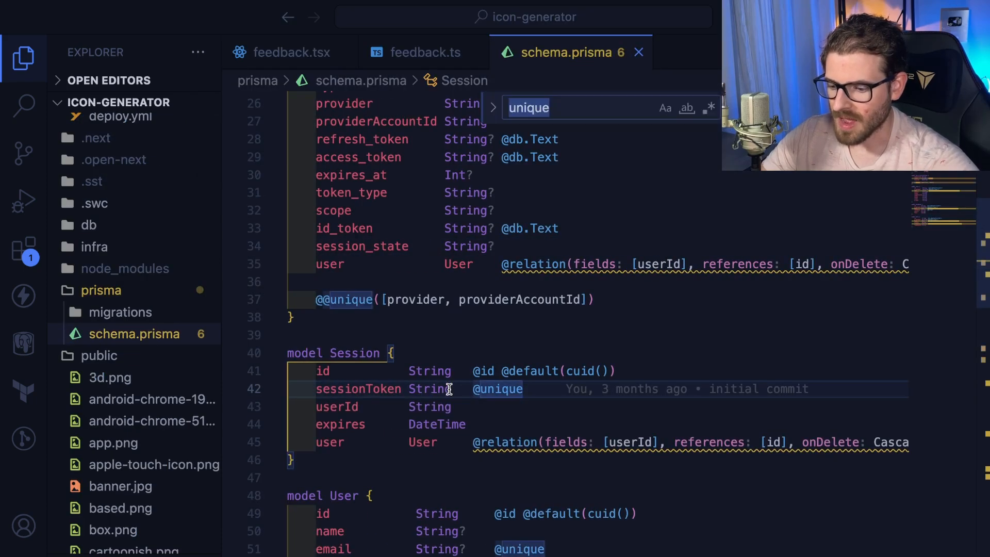
pyautogui.write('feedback      Feedback[')
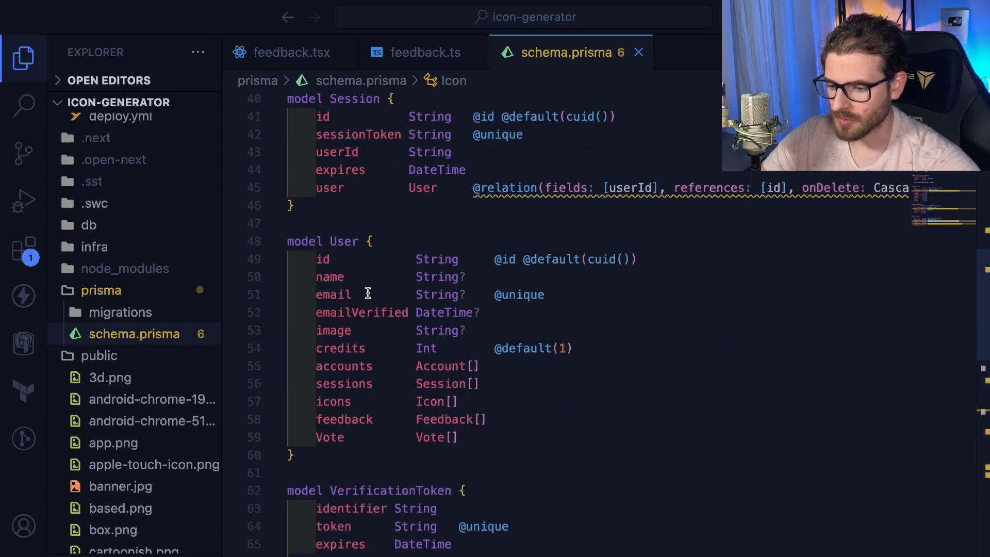
pyautogui.scroll(-3)
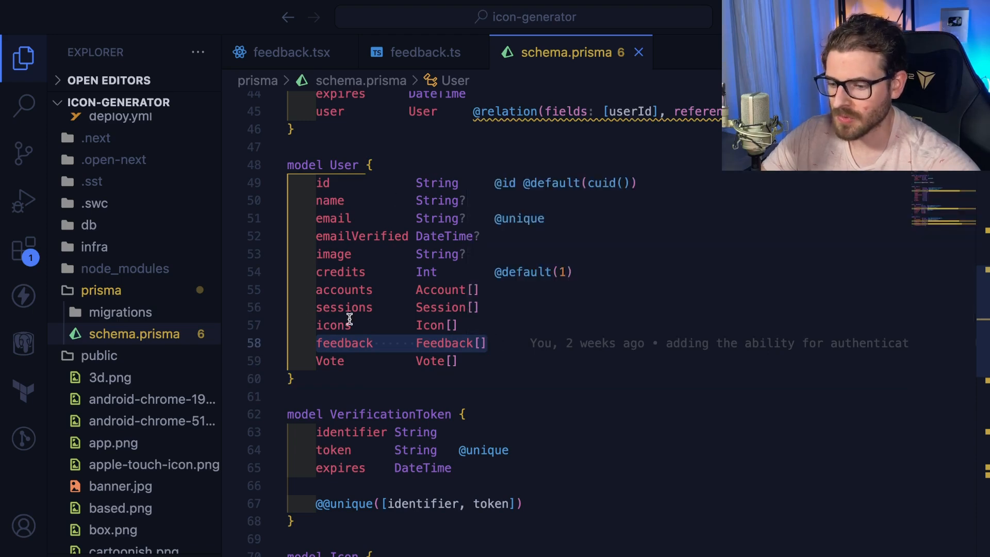
pyautogui.scroll(-3)
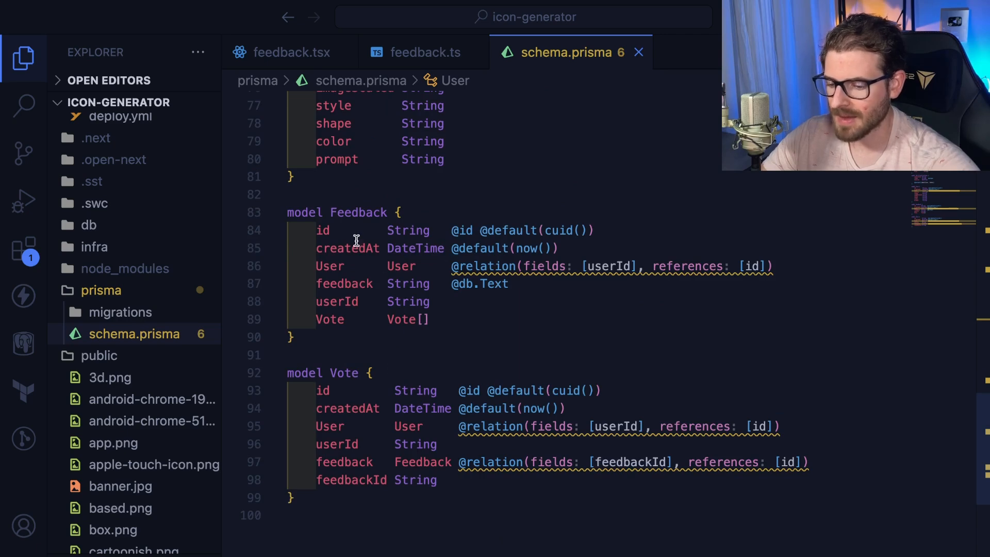
pyautogui.moveTo(333, 266)
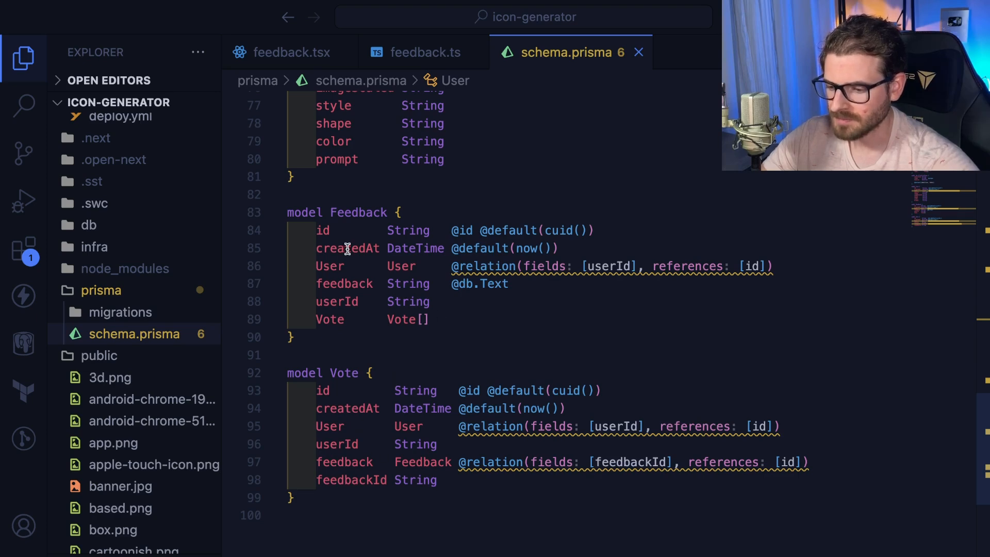
pyautogui.moveTo(411, 318)
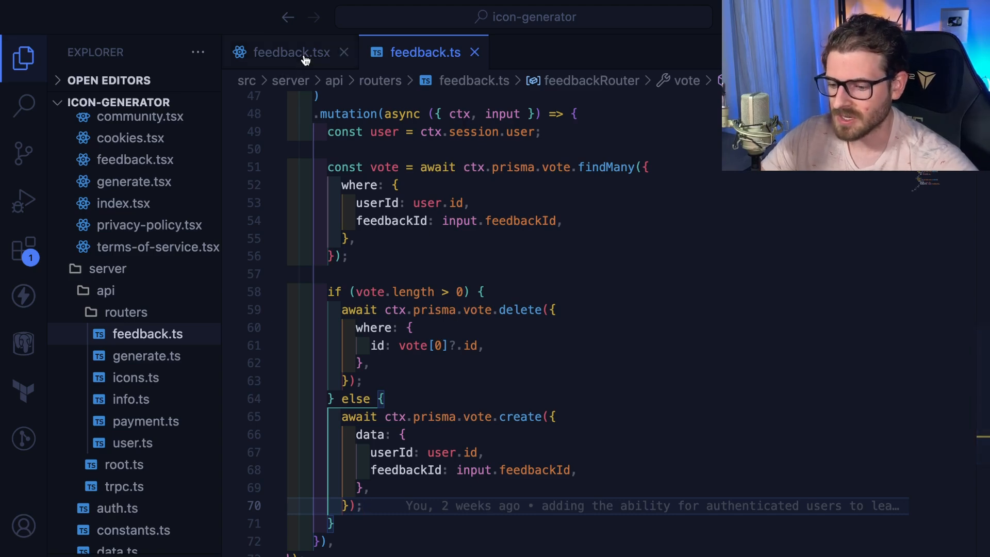
pyautogui.click(89, 17)
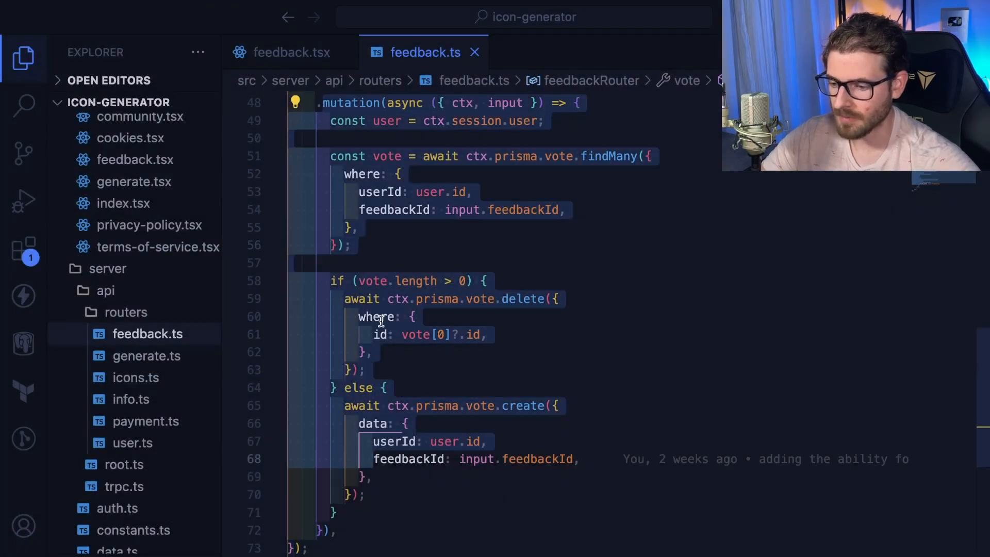
pyautogui.click(292, 51)
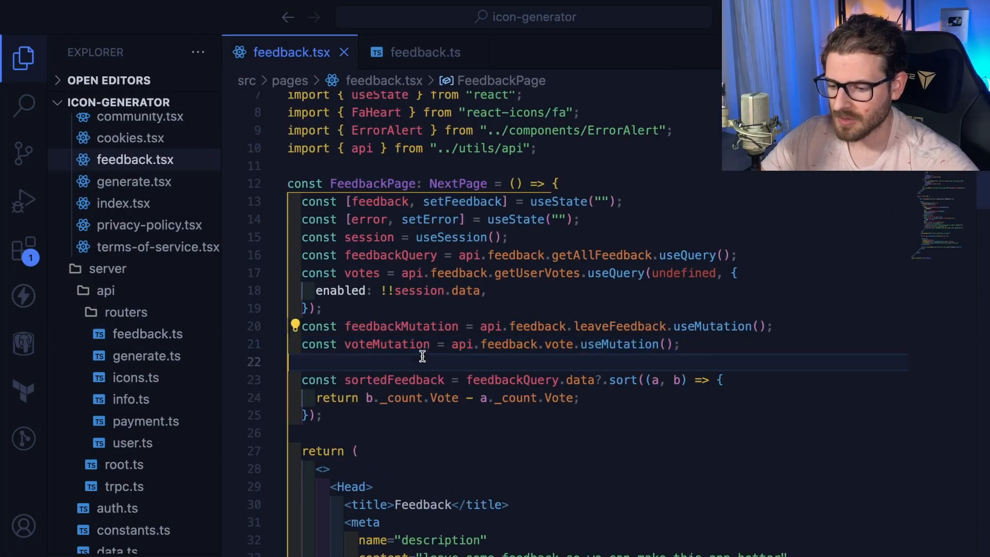
pyautogui.doubleClick(387, 345)
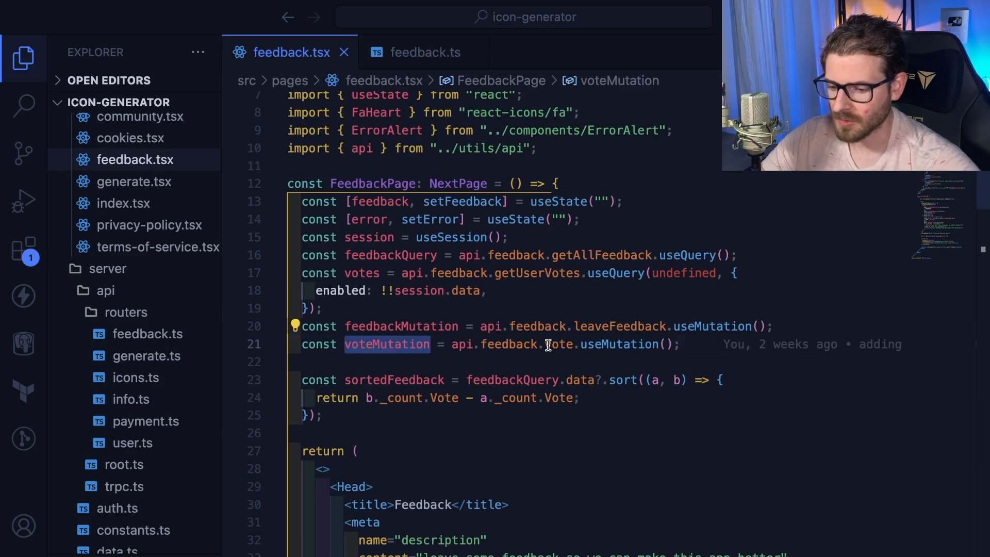
pyautogui.scroll(-3)
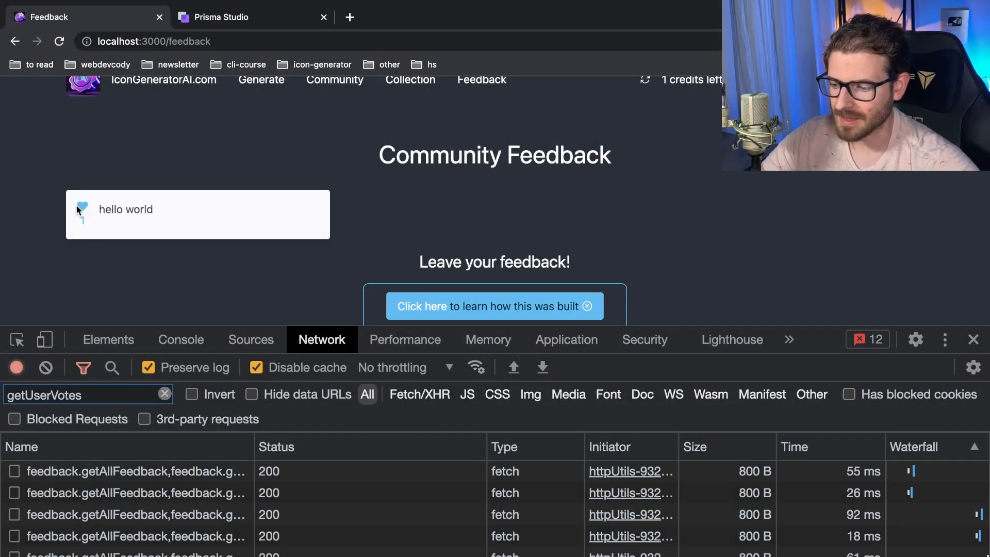
# Step: Unvote the hello world feedback card on localhost:3000/feedback, then vote for it again
pyautogui.click(80, 209)
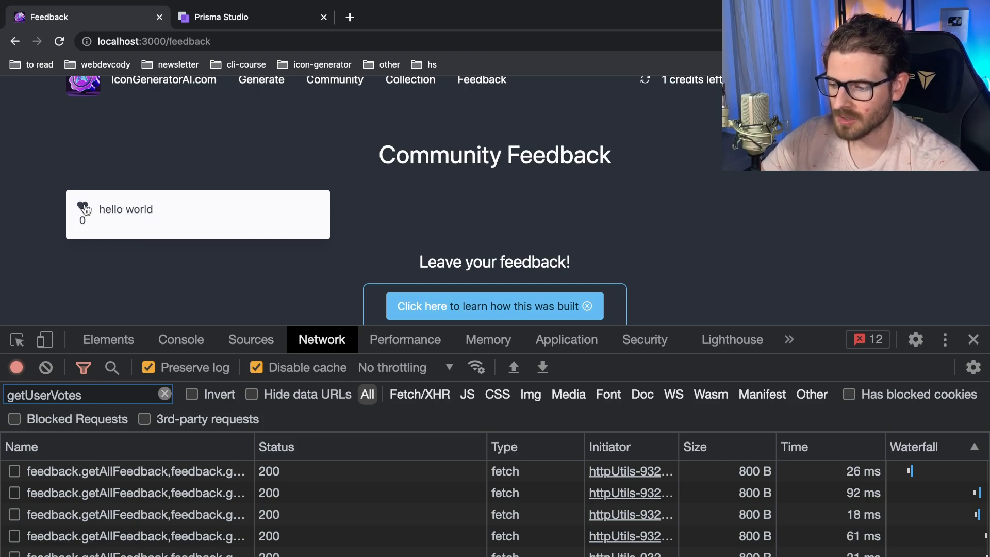
pyautogui.click(82, 208)
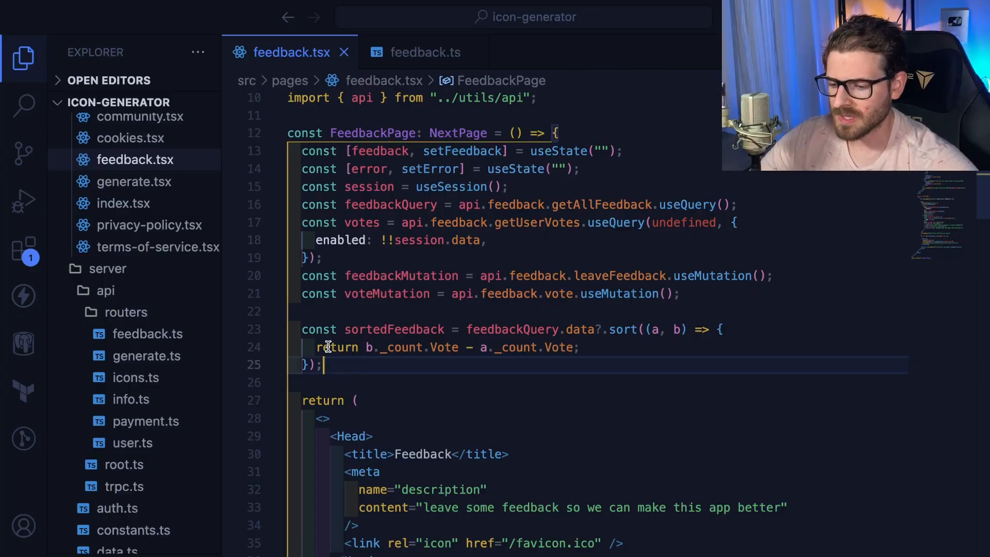
# Step: Highlight sortedFeedback in feedback.tsx and scroll down through the JSX to the submit handler
pyautogui.doubleClick(394, 329)
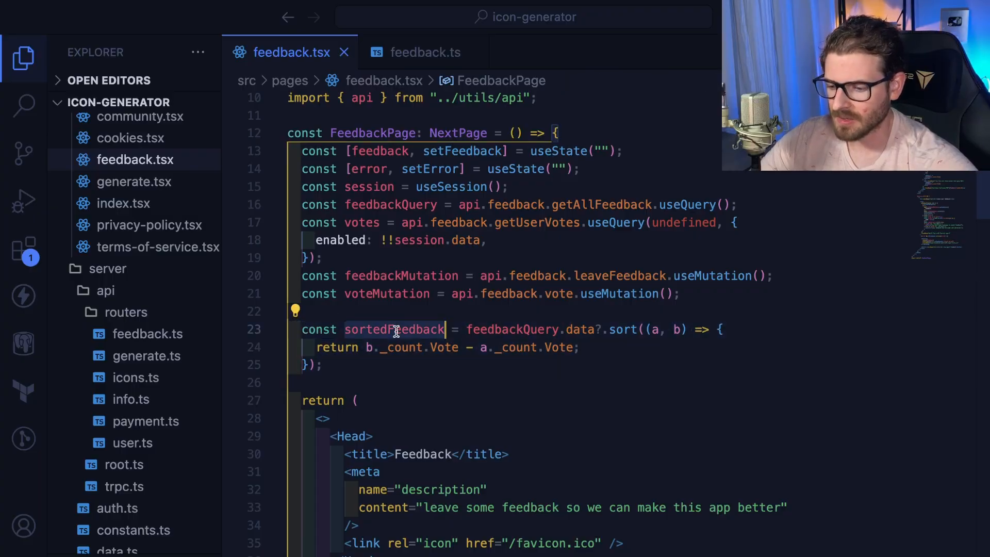
pyautogui.doubleClick(394, 330)
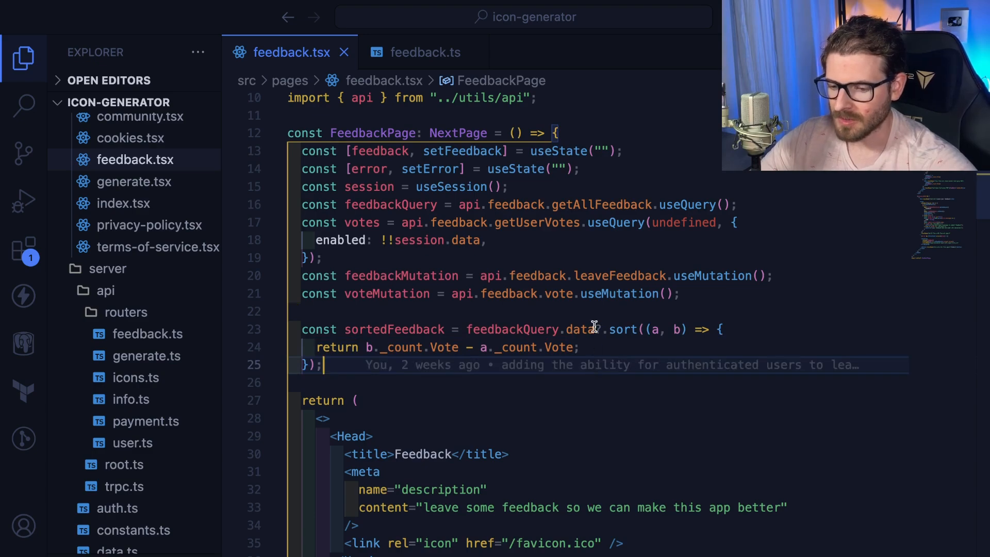
pyautogui.scroll(-3)
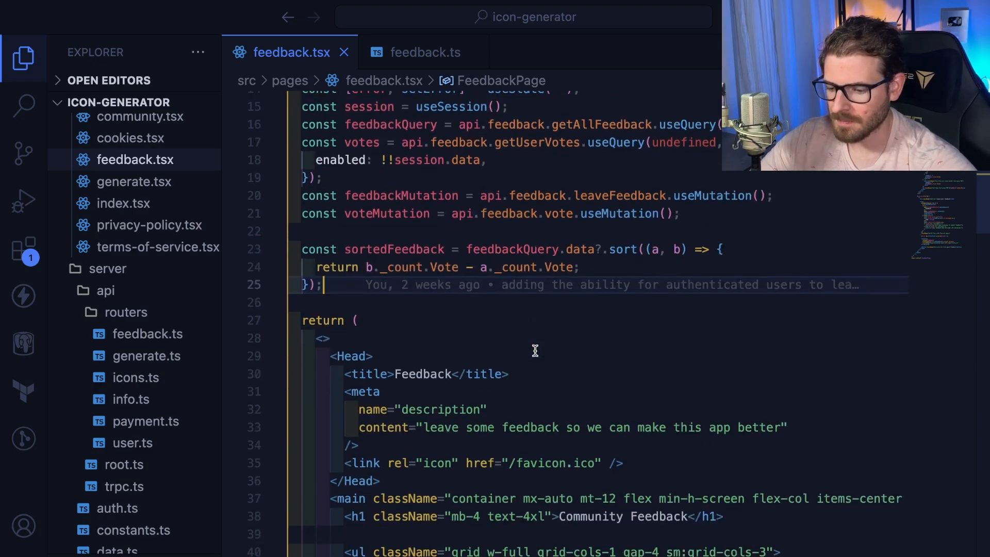
pyautogui.scroll(-3)
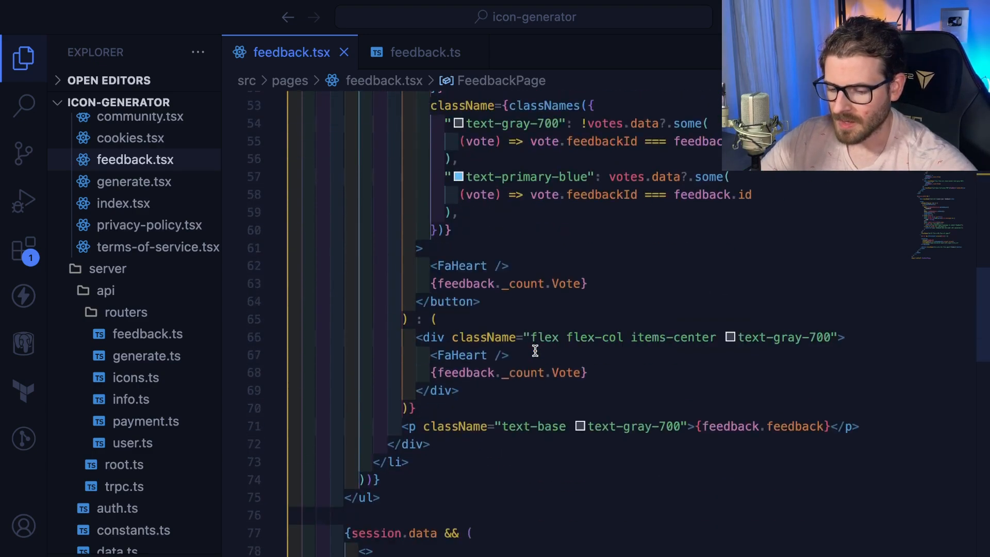
pyautogui.scroll(-3)
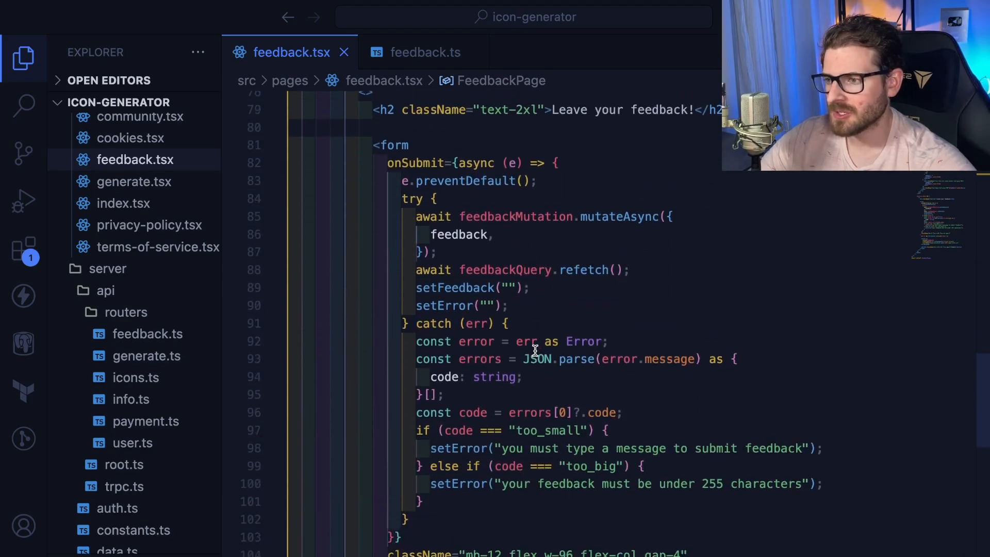
pyautogui.scroll(-3)
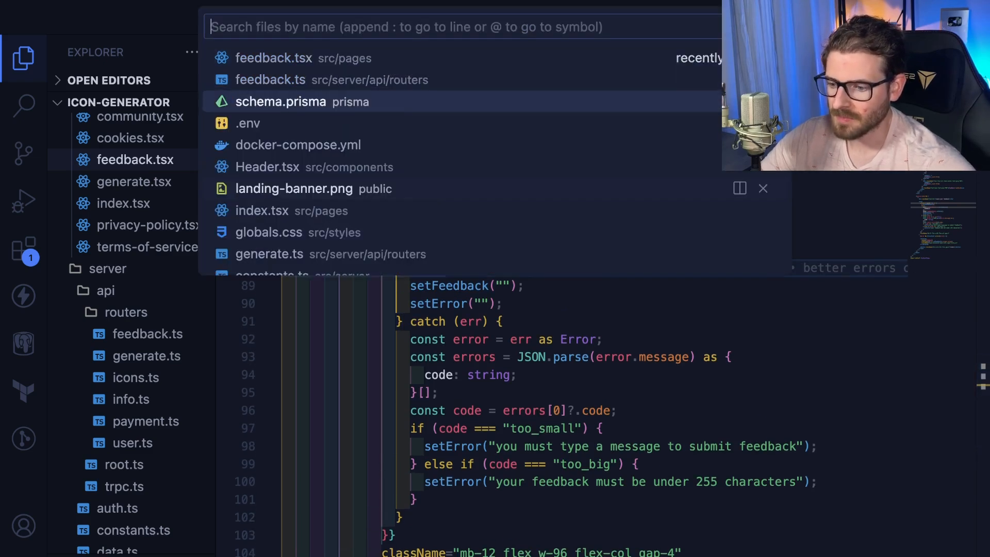
# Step: Reopen schema.prisma from Quick Open, then switch to Chrome for icongeneratorai.com/feedback
pyautogui.click(281, 101)
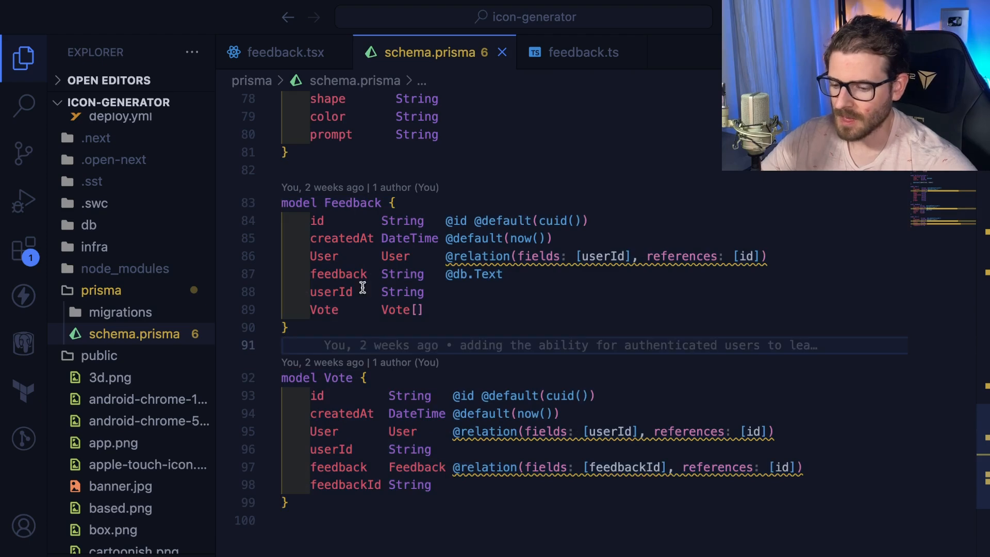
pyautogui.moveTo(434, 65)
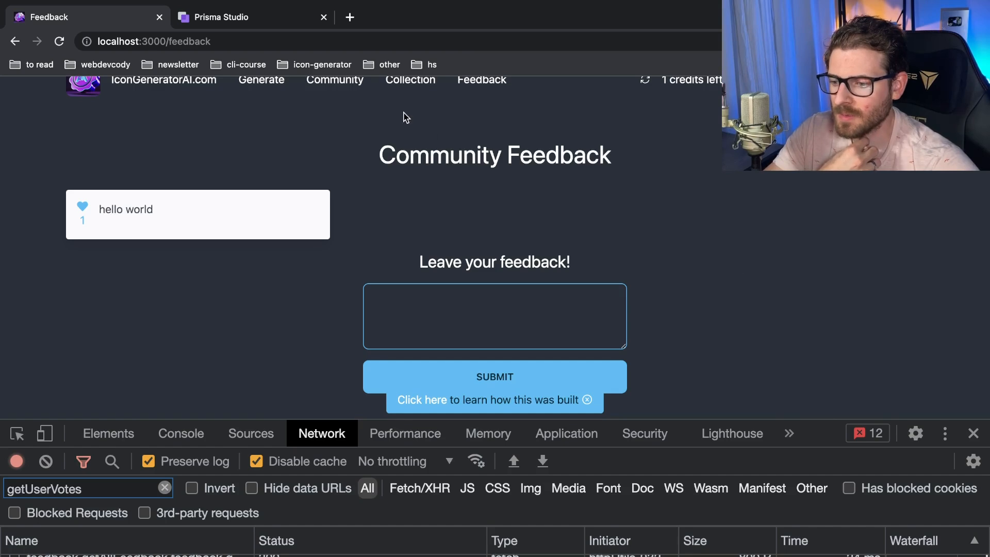
pyautogui.click(349, 18)
pyautogui.write('icongeneratorai.com/feedback')
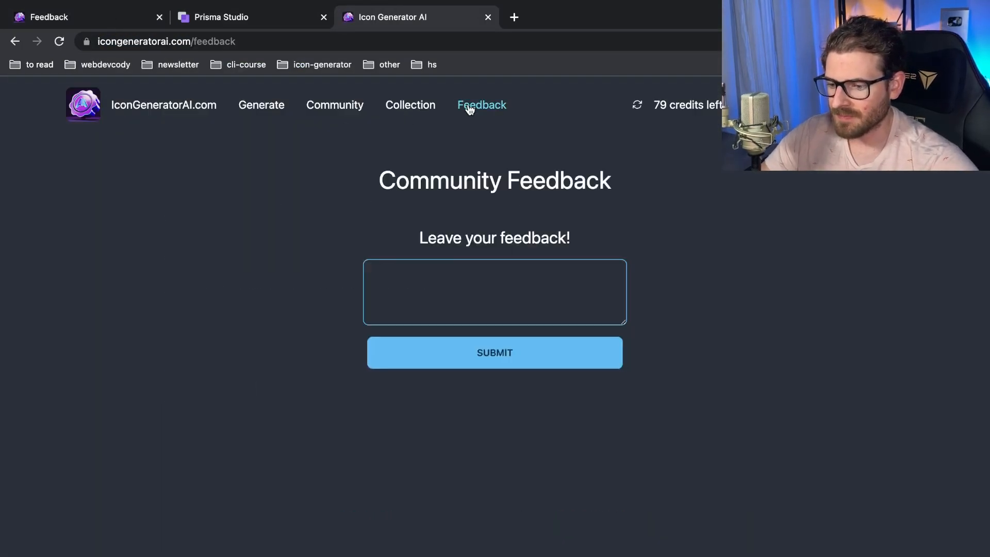
# Step: Review the live feedback cards and vote for the 'ability to delete account' suggestion
pyautogui.scroll(-3)
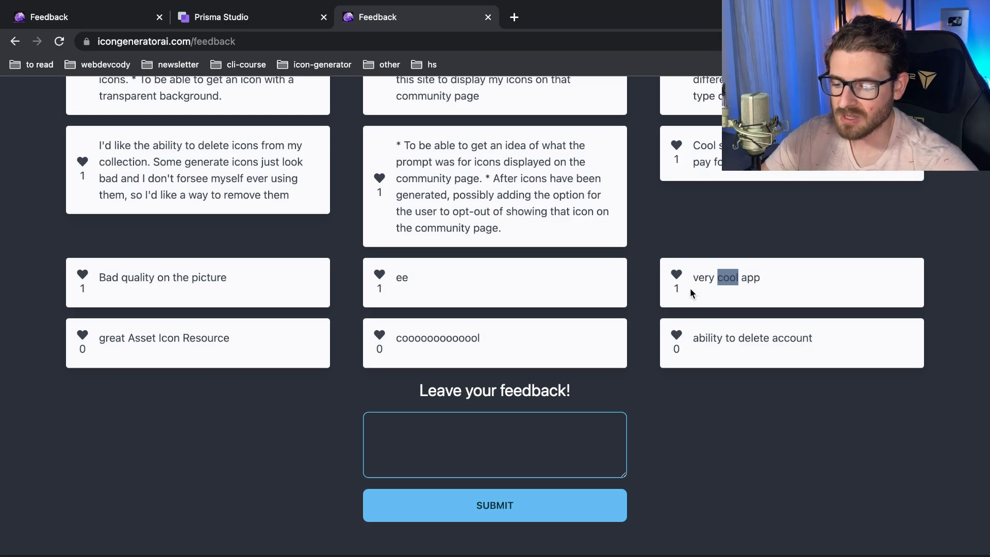
pyautogui.doubleClick(437, 339)
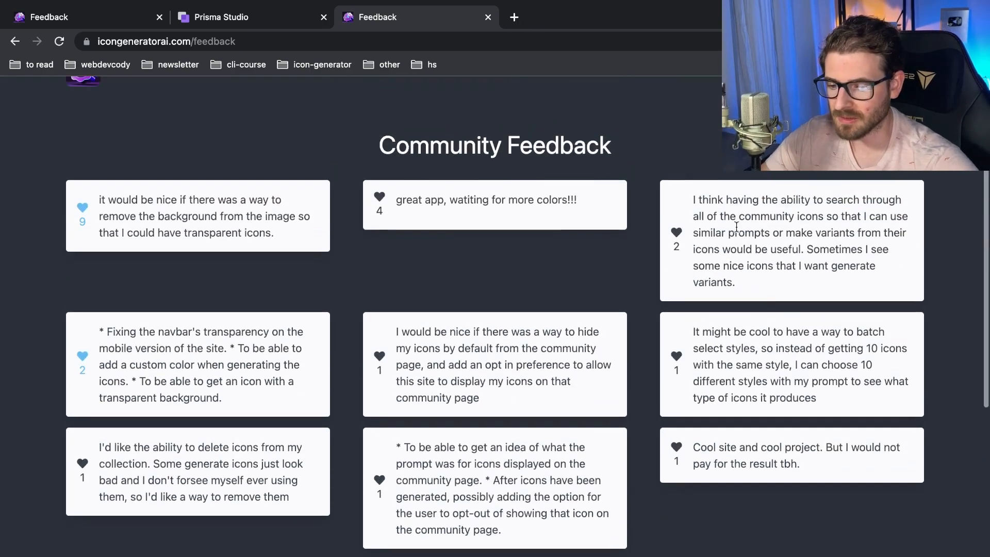
pyautogui.scroll(-3)
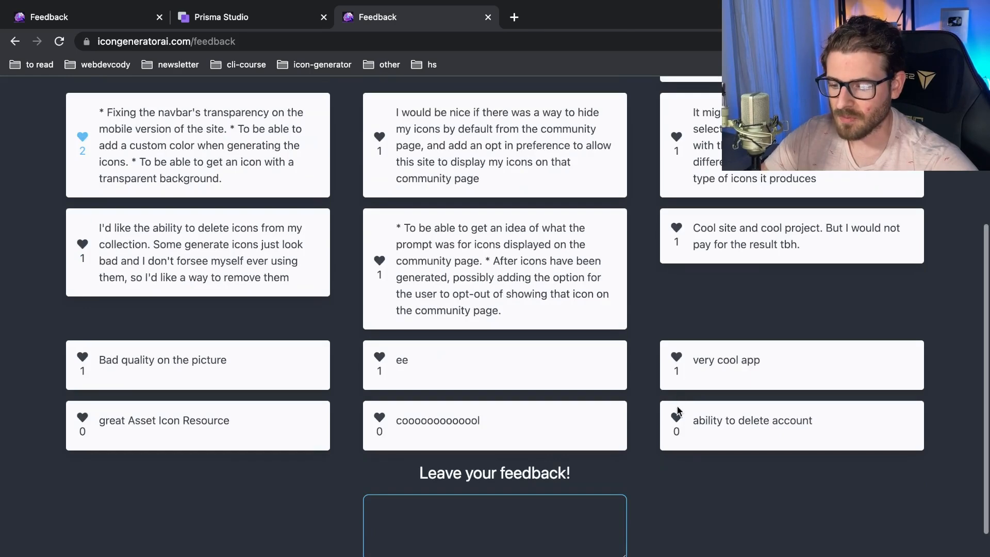
pyautogui.click(676, 420)
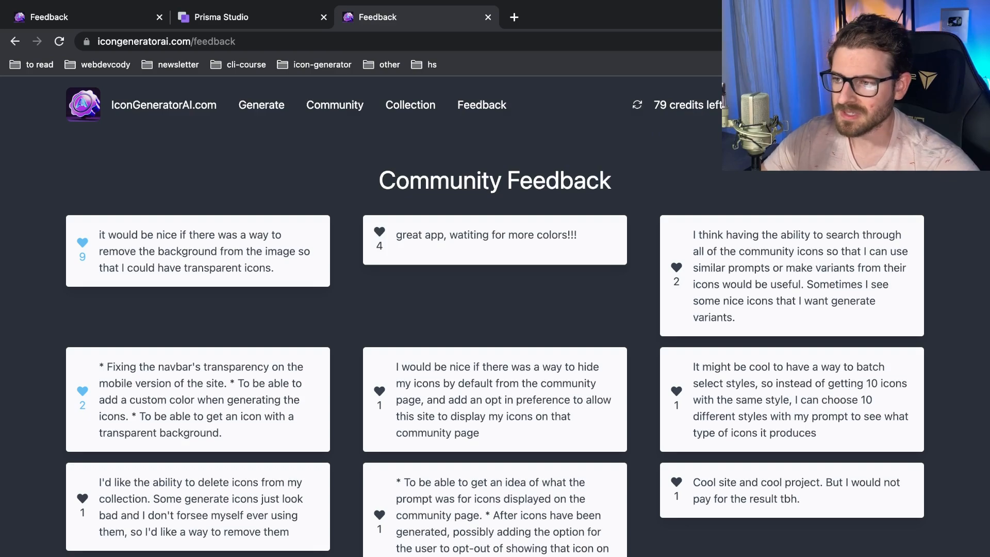
# Step: Scroll through the remaining voted suggestions down to the feedback form
pyautogui.scroll(-3)
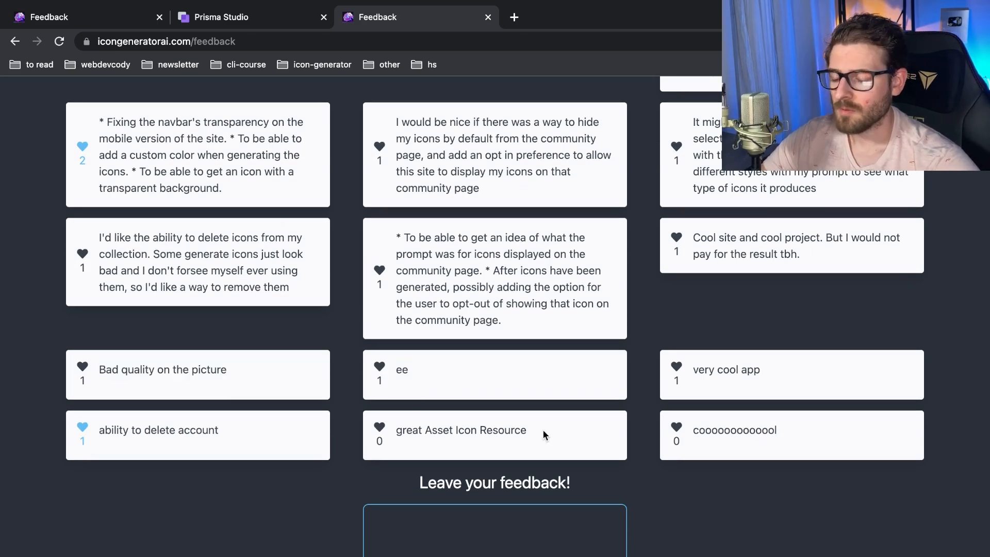
pyautogui.scroll(3)
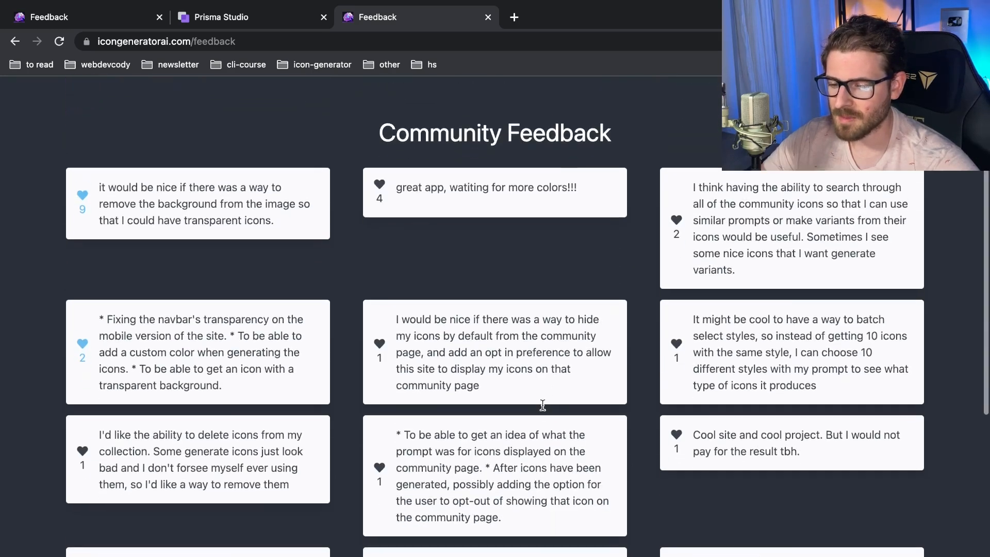
pyautogui.scroll(-3)
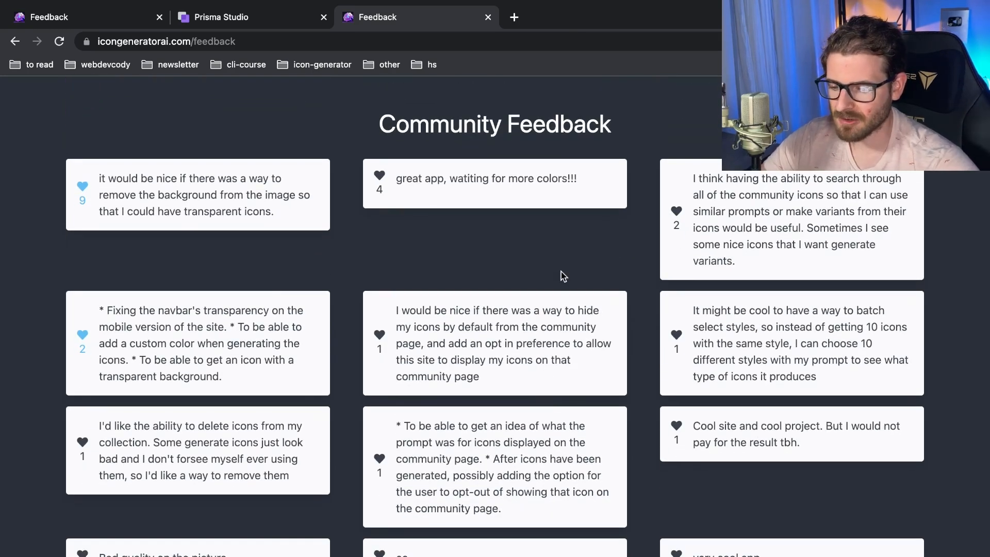
pyautogui.scroll(-3)
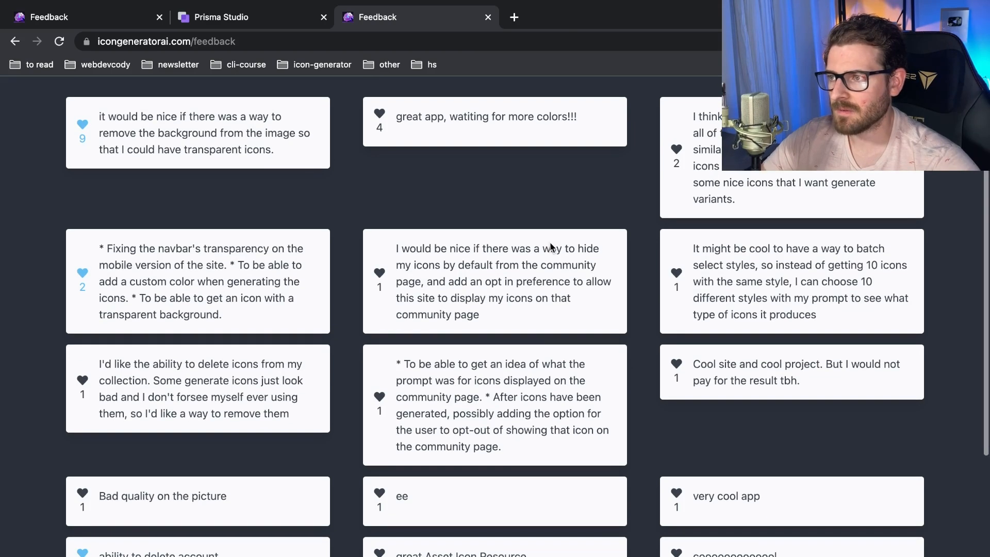
pyautogui.scroll(-3)
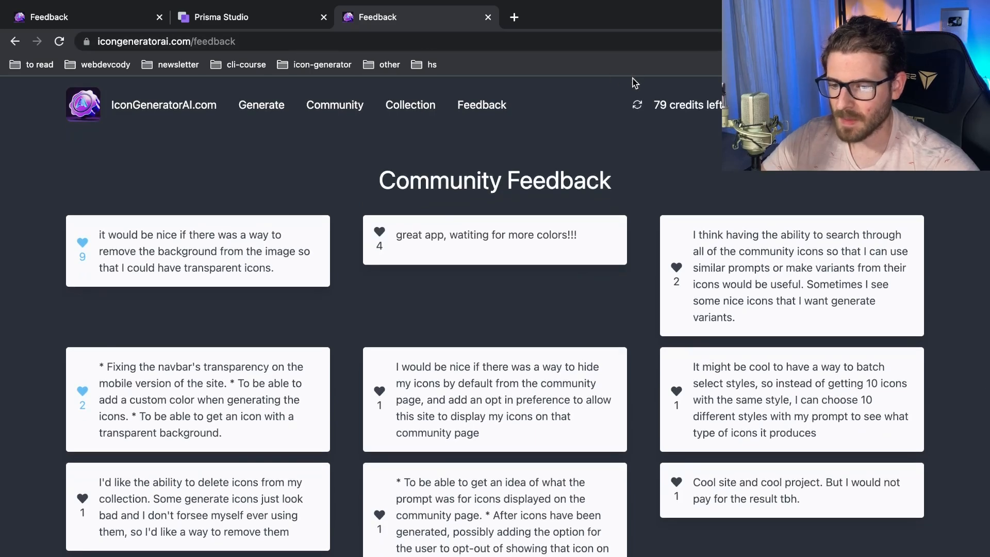
pyautogui.scroll(-3)
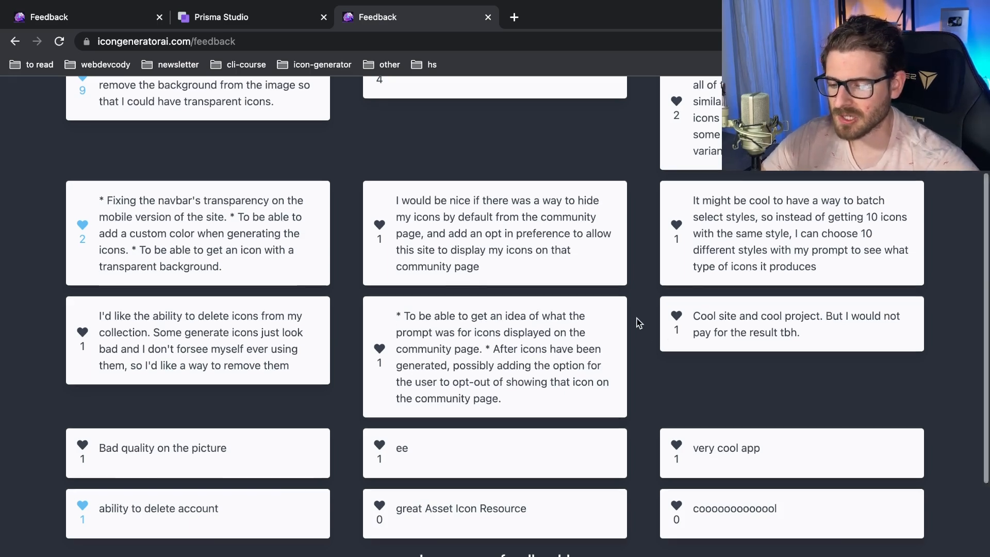
pyautogui.scroll(-3)
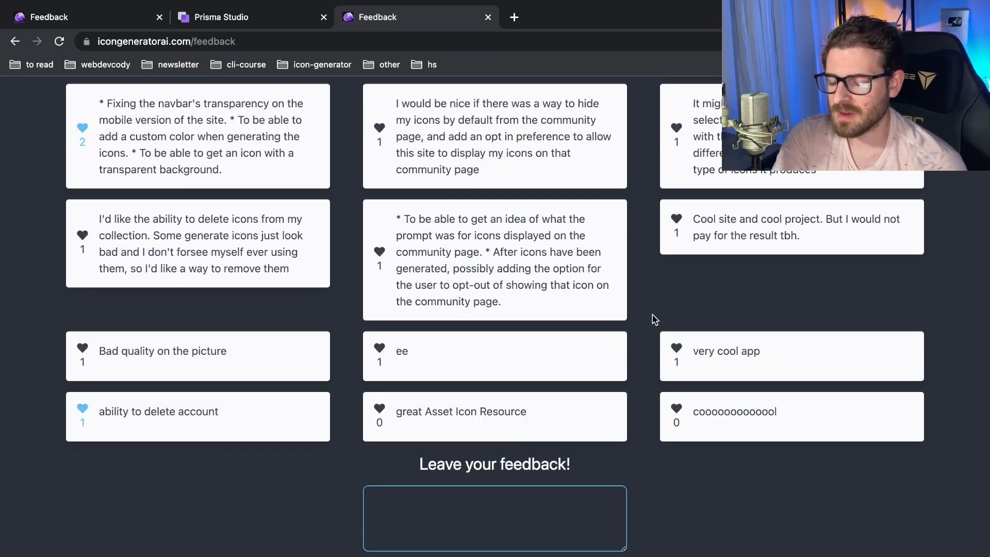
pyautogui.scroll(3)
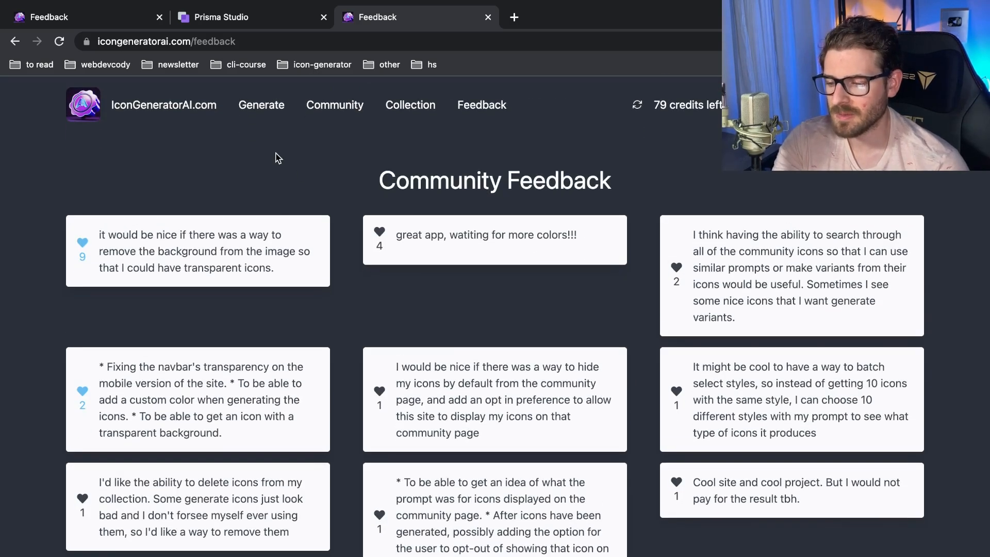
pyautogui.scroll(-3)
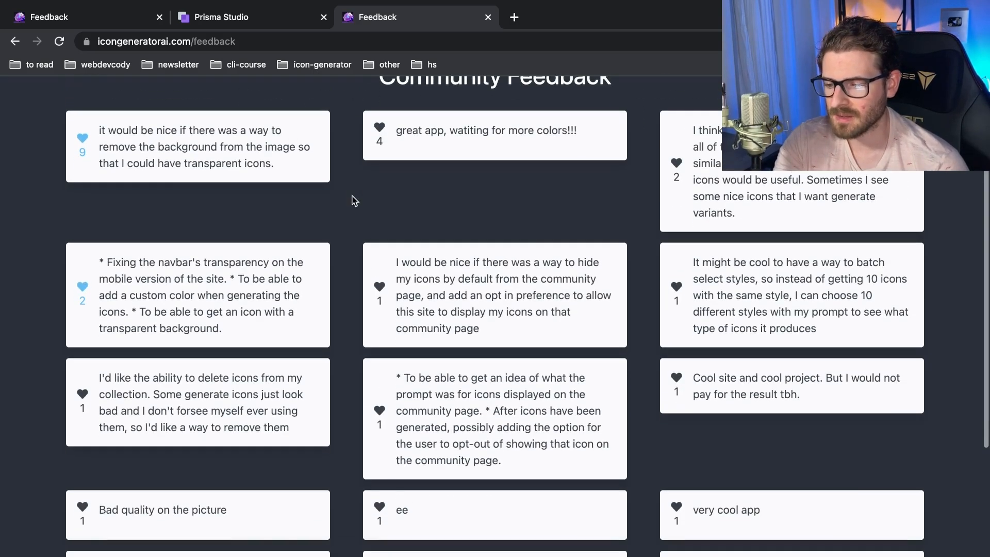
pyautogui.scroll(-3)
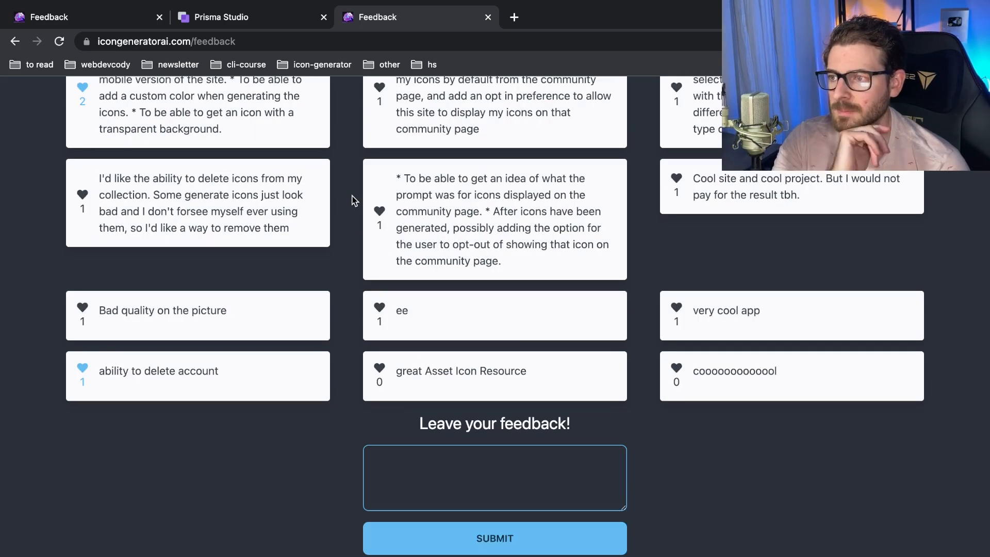